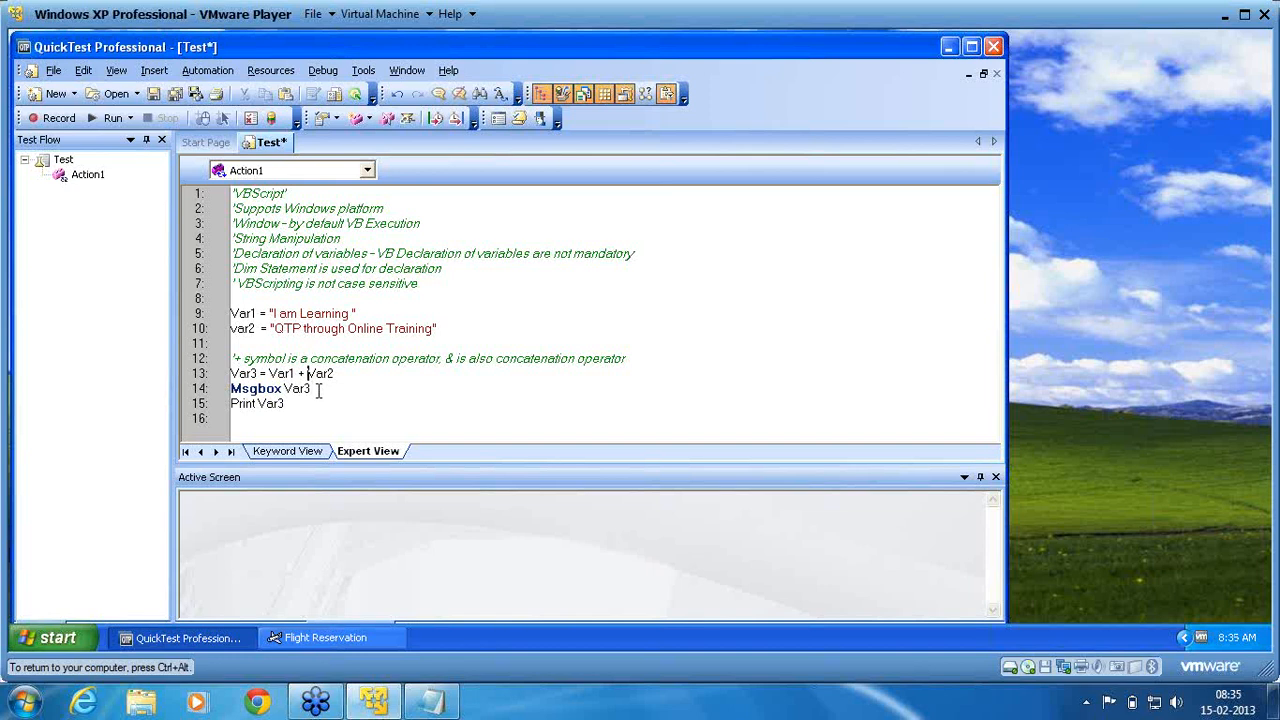
Below Print Var3, add lines setting Var4 to 5 and var5 to "hello"
scroll("down", 3)
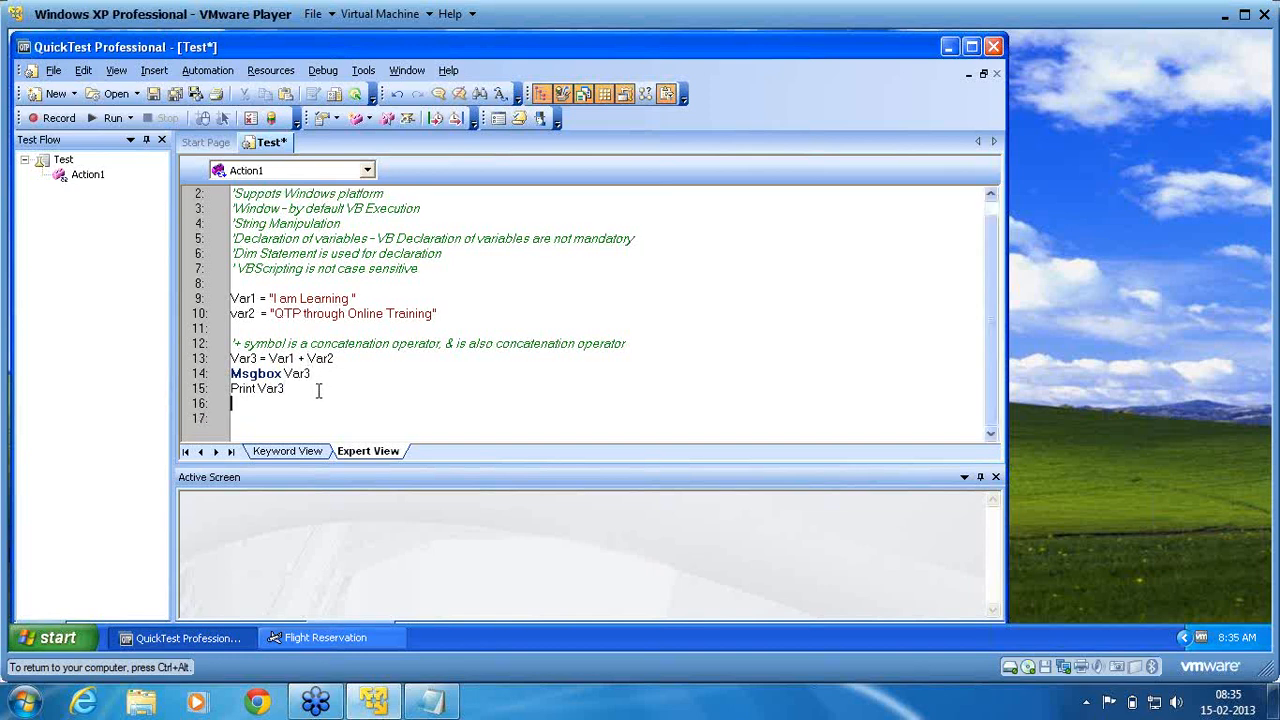
type("Var4")
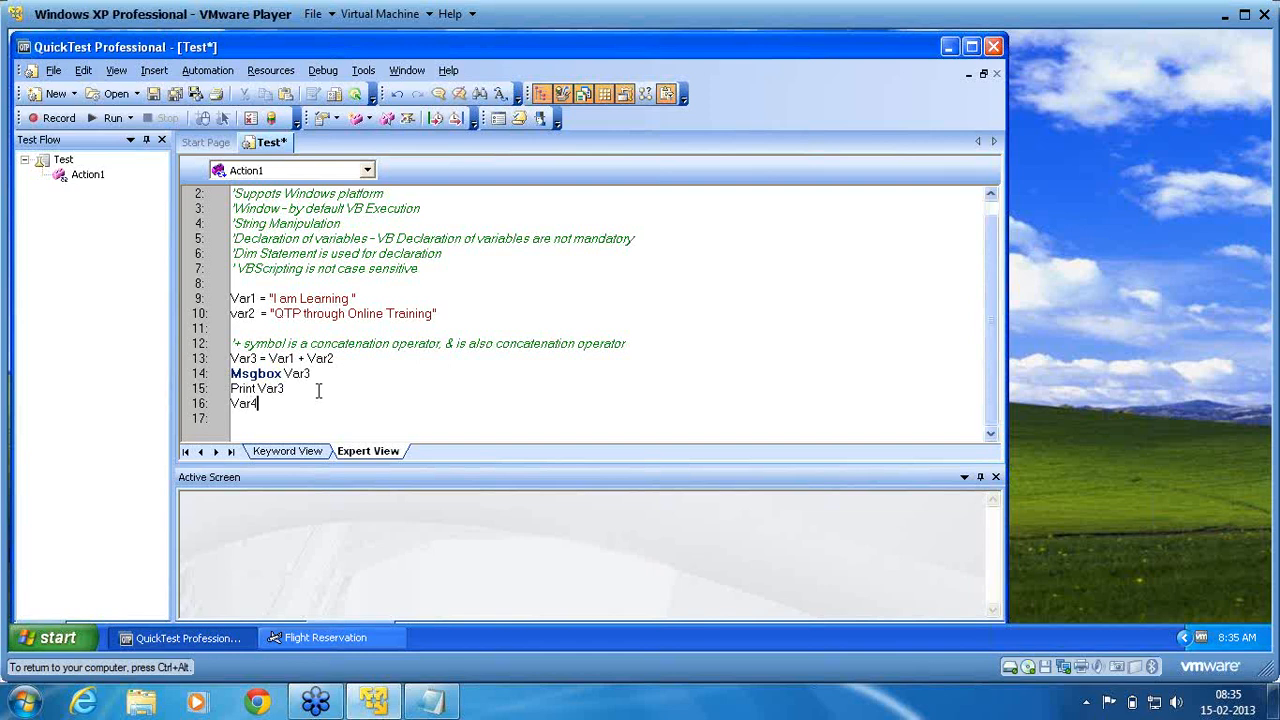
type("=")
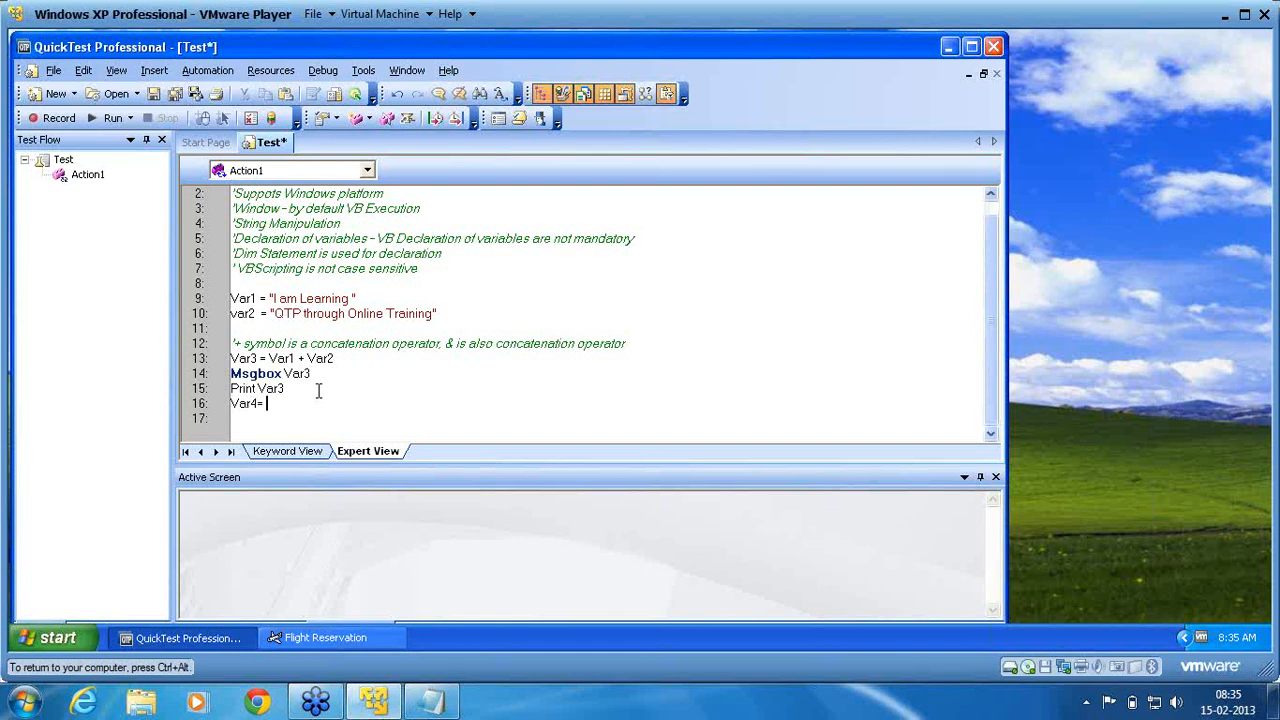
type("5")
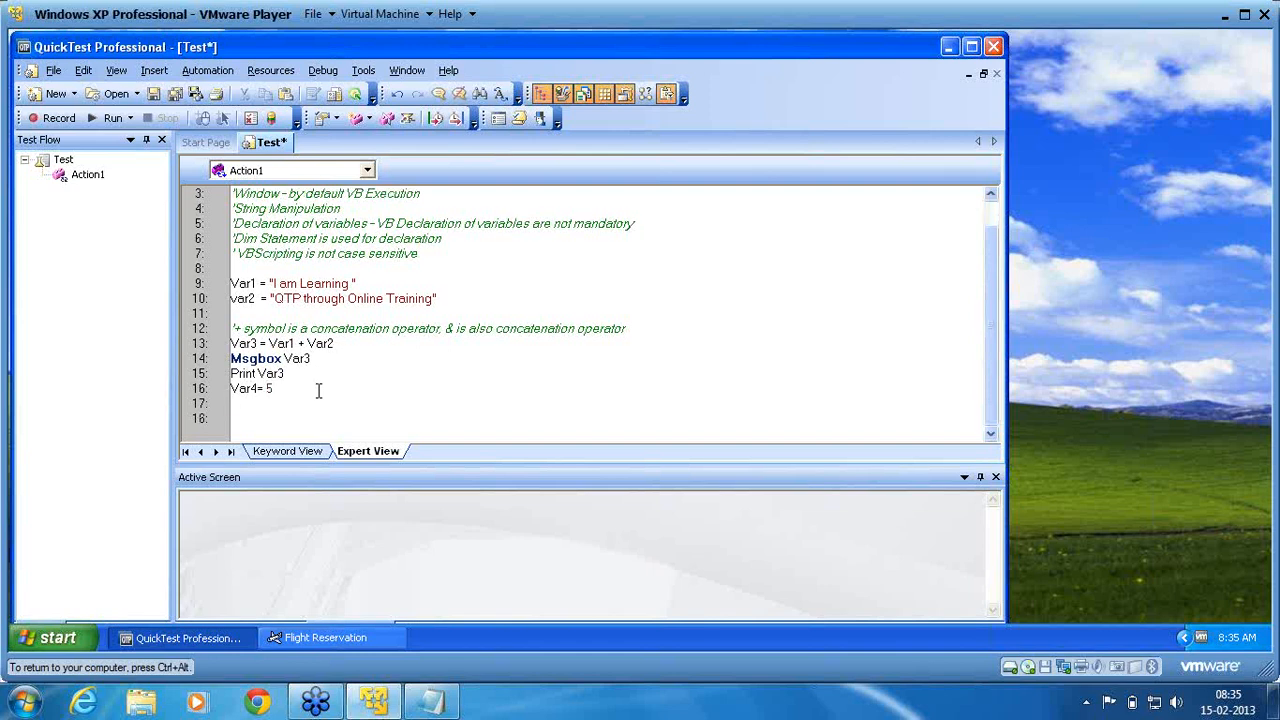
type("var5=")
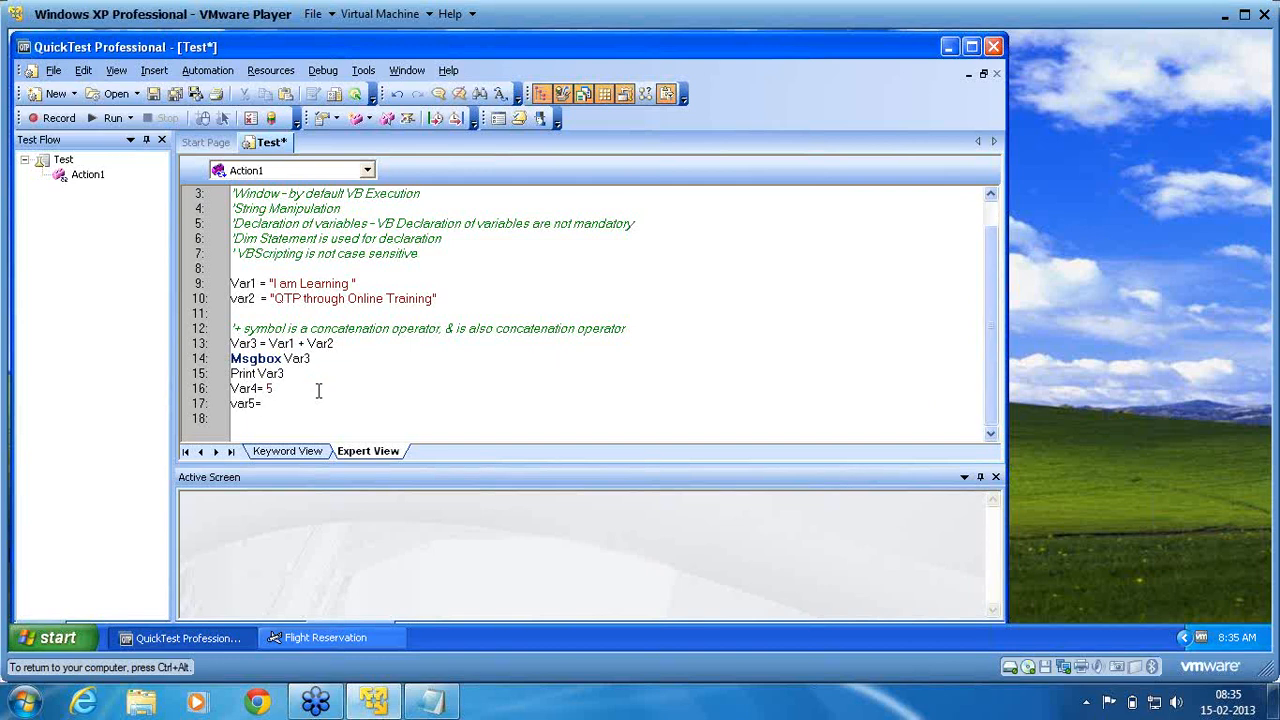
type("\"hello")
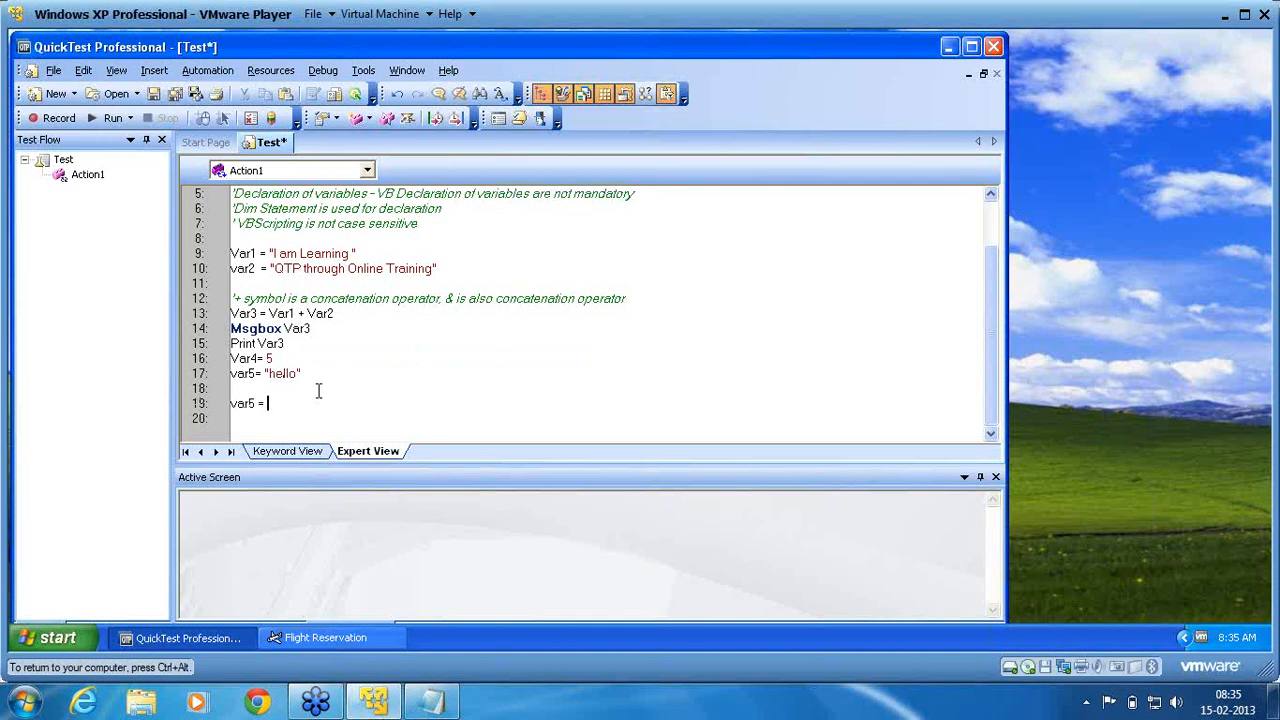
Begin the line var6 = var5 + Var4, correcting a typo
type("var6 = var")
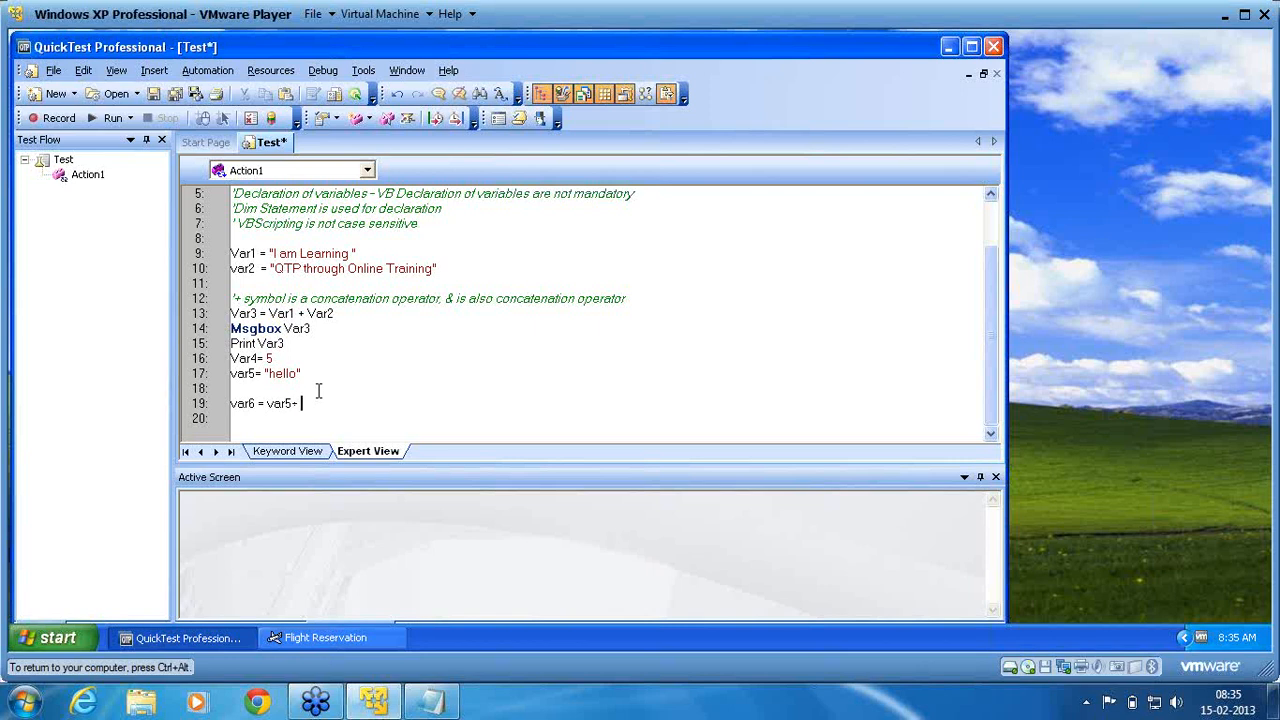
type("v")
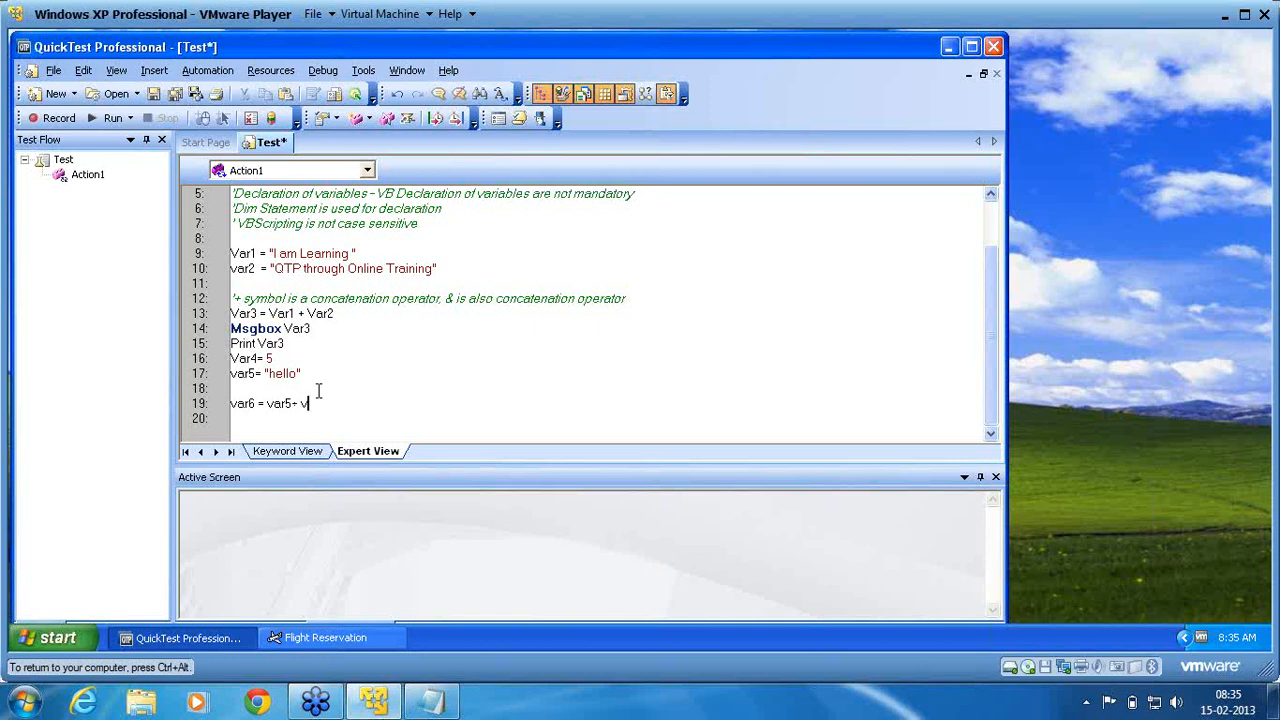
key("Backspace")
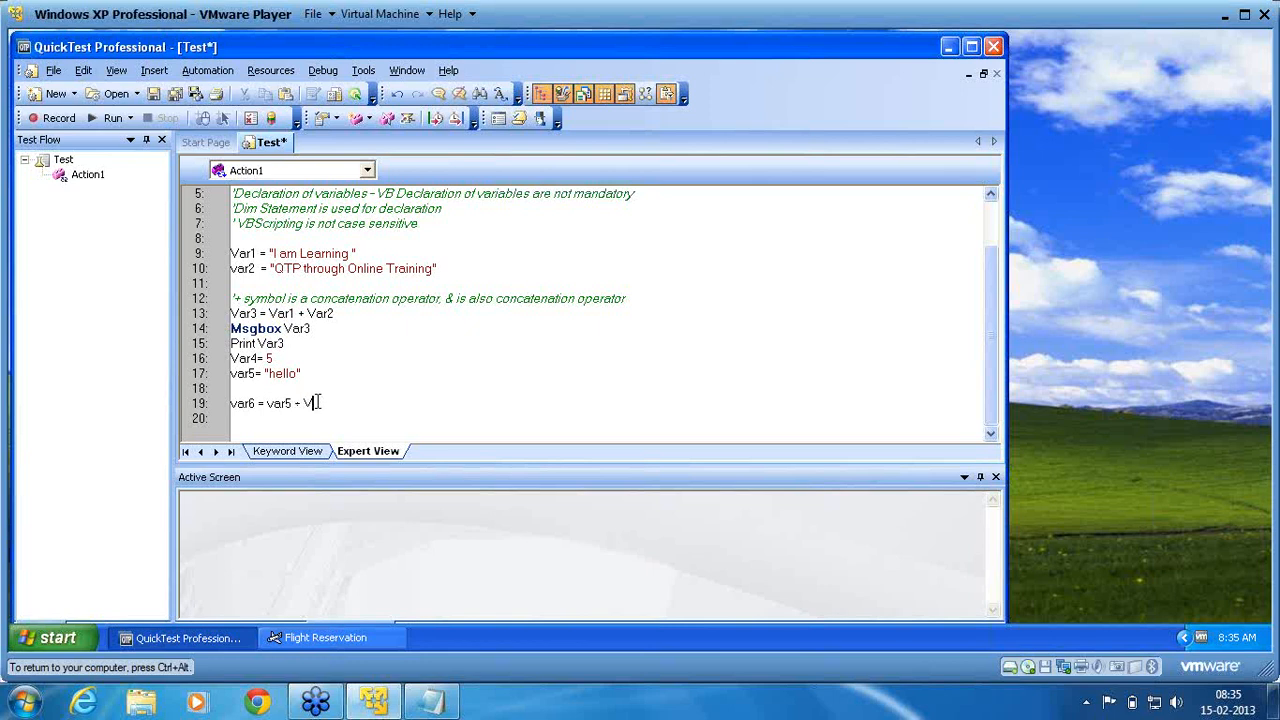
type("4")
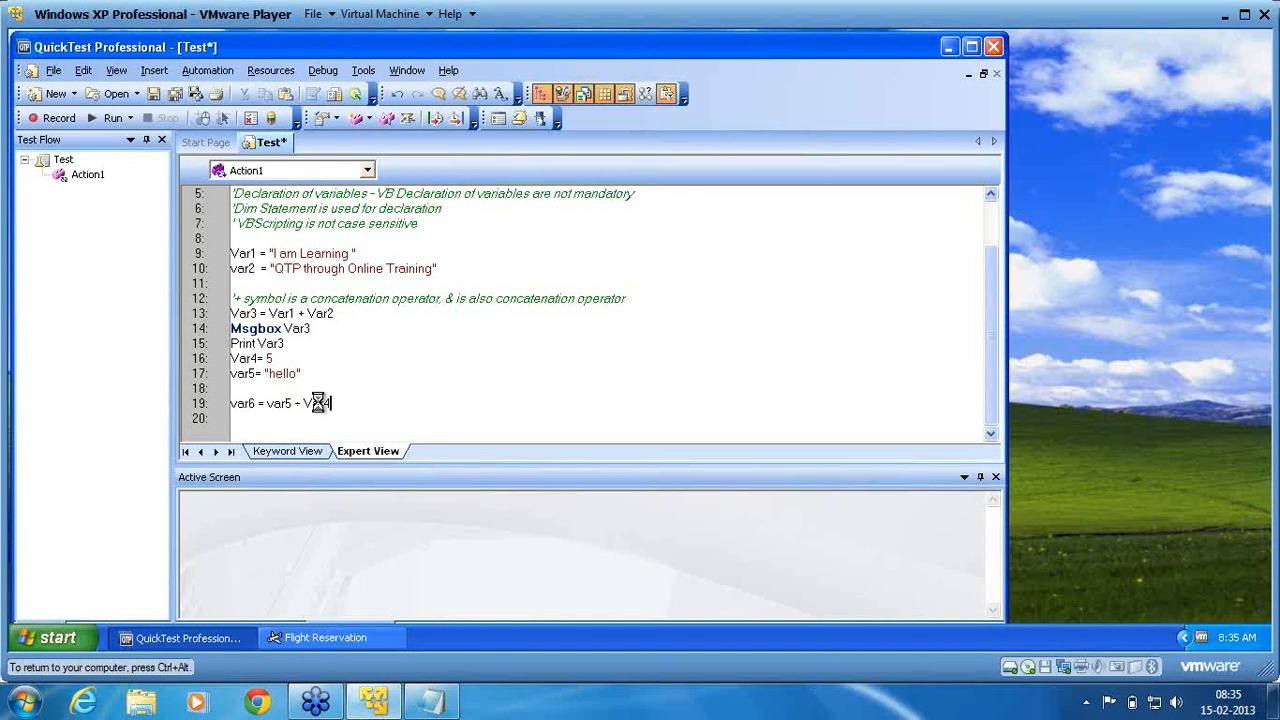
Add var7 = var4+var5 and a msgbox var7 line, deleting a stray character
type("var7")
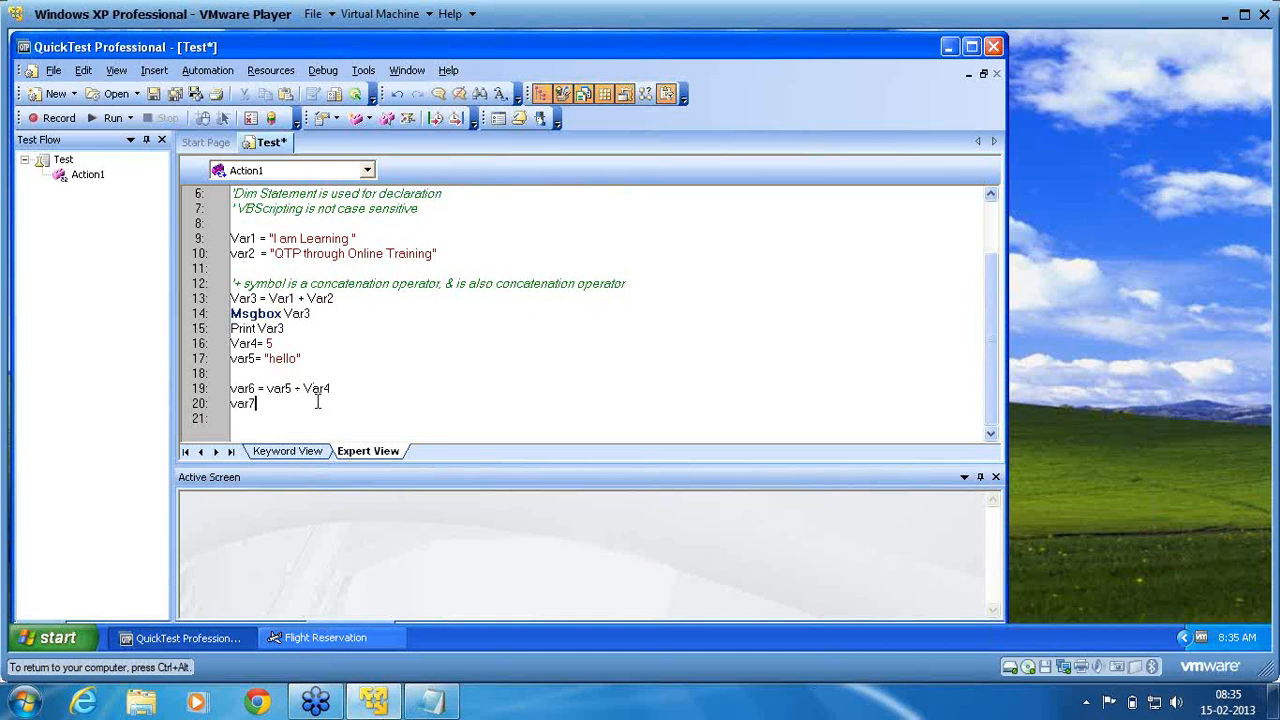
type("=")
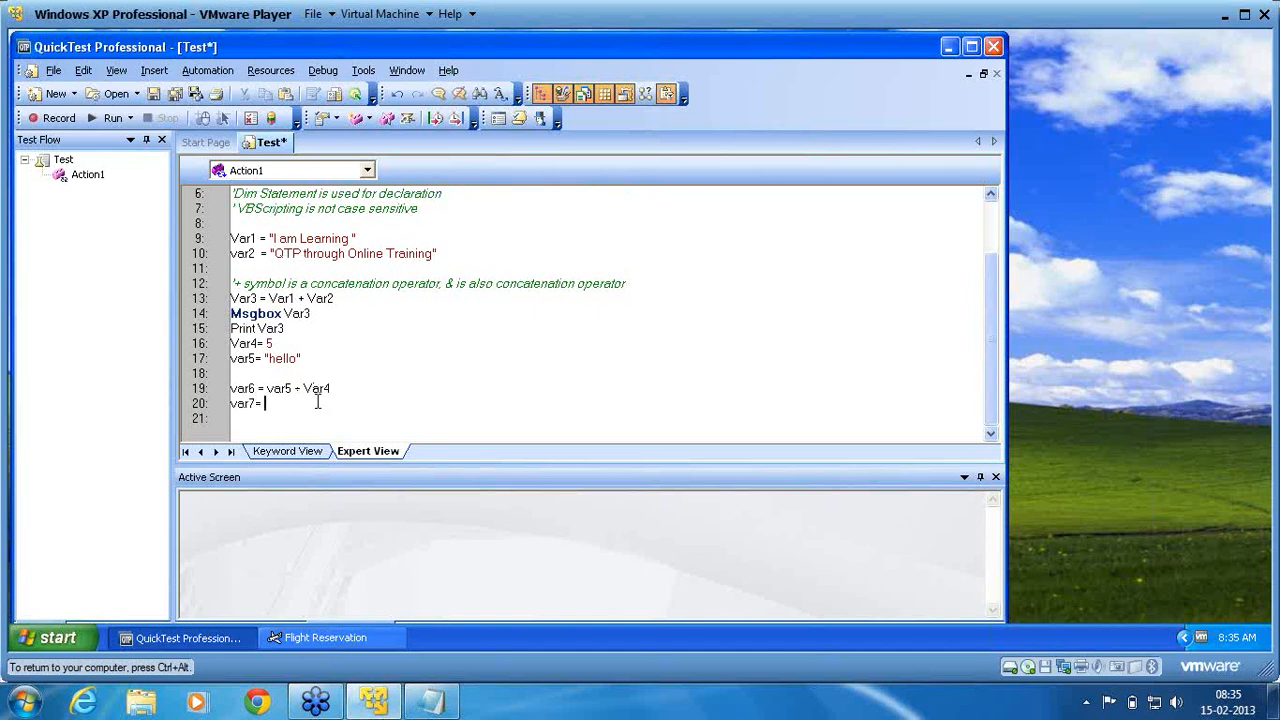
type("var4")
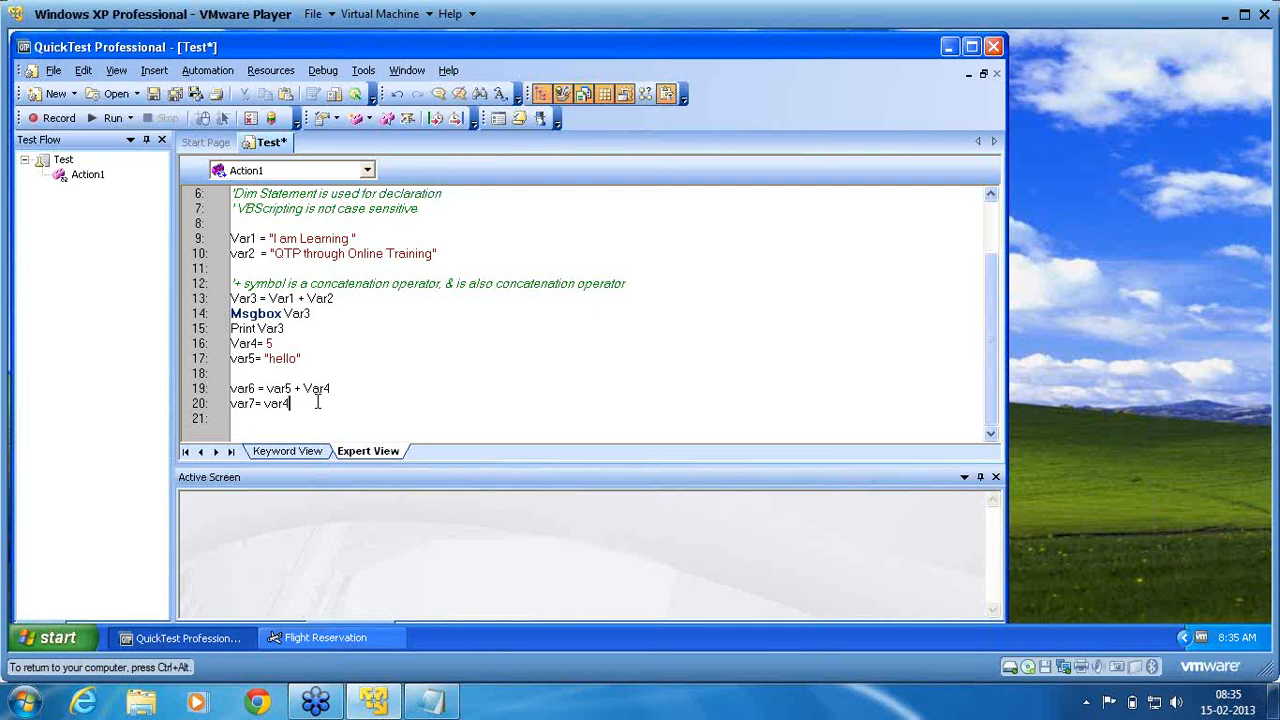
type("+var5")
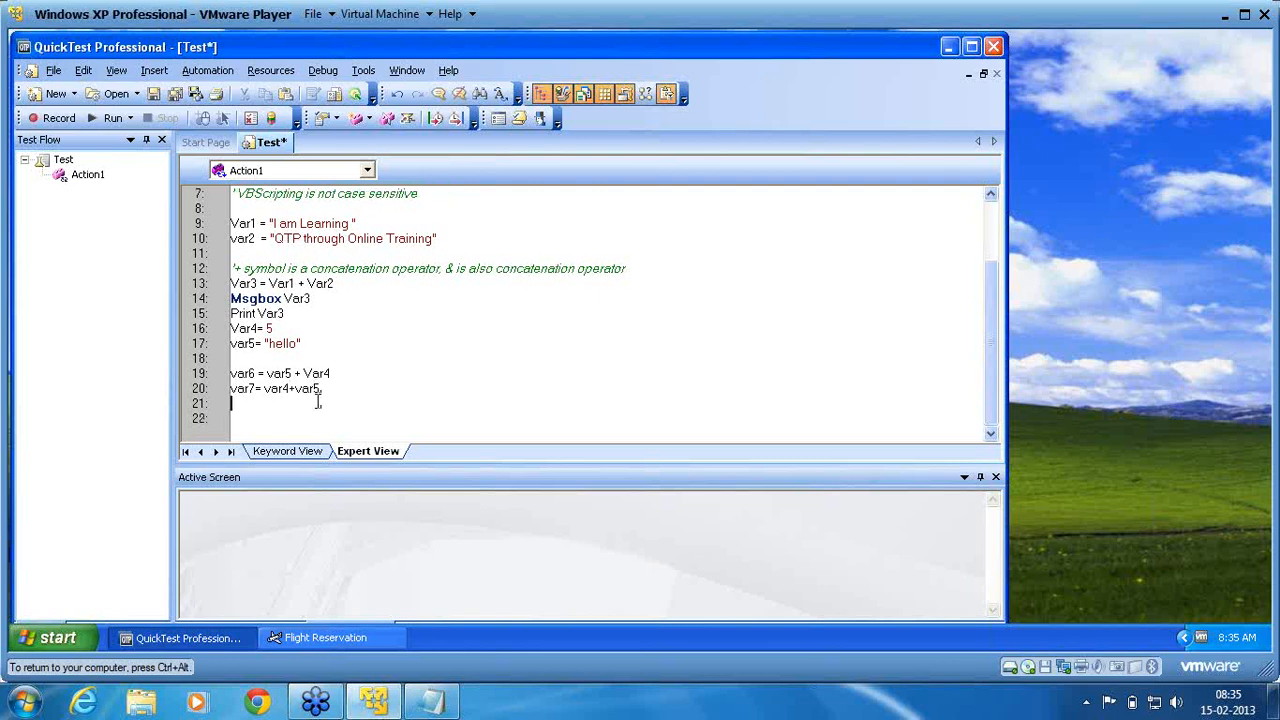
type("msgbox v")
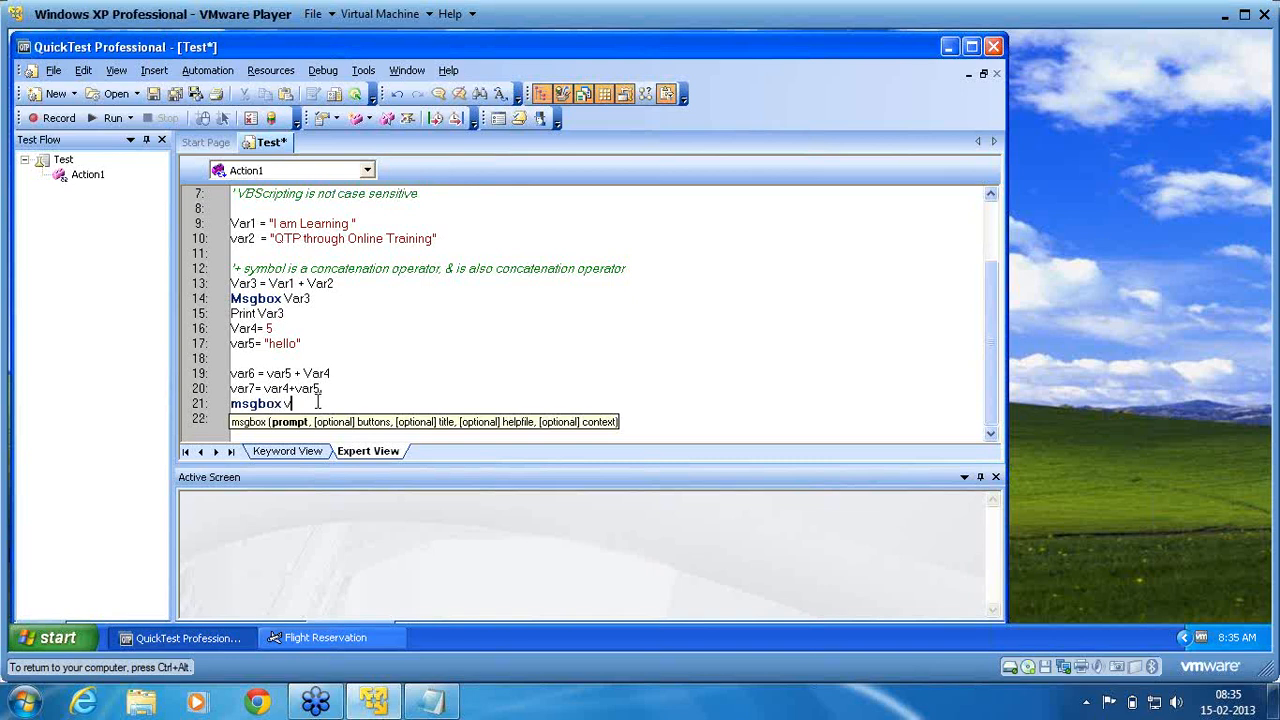
type("ar7")
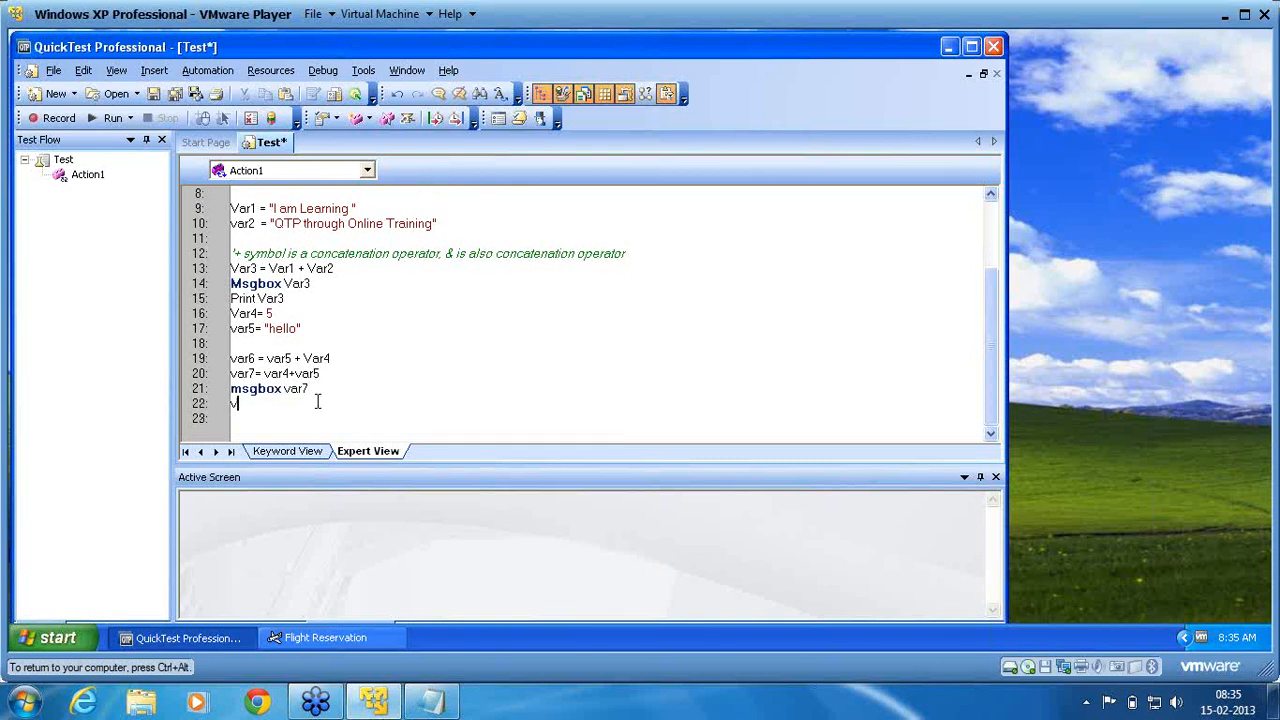
key("Backspace")
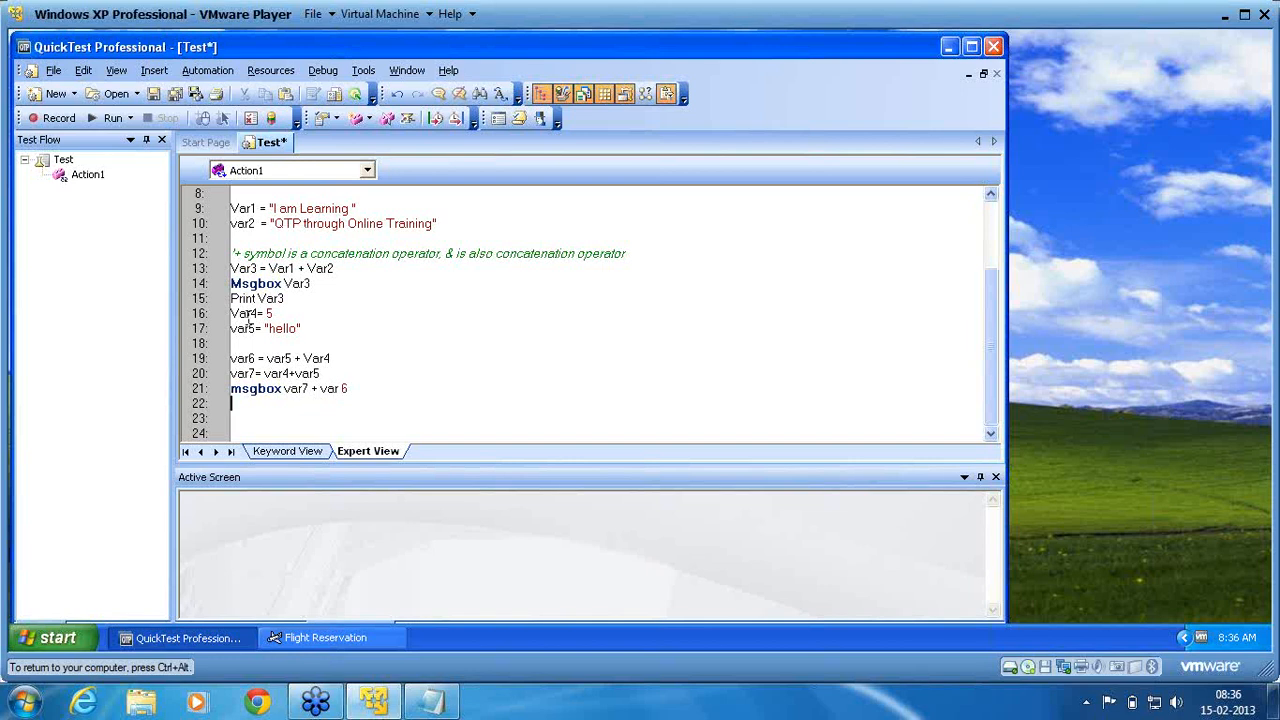
mouse_move(218, 312)
type("V")
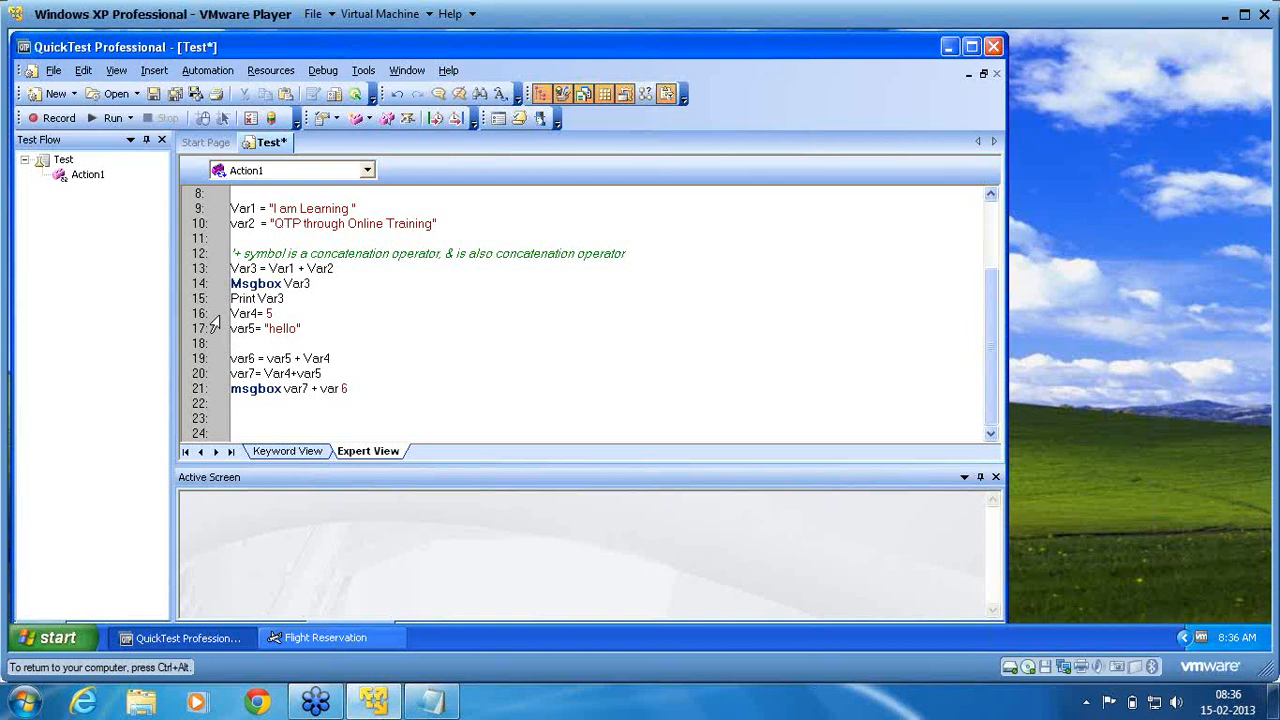
mouse_move(232, 310)
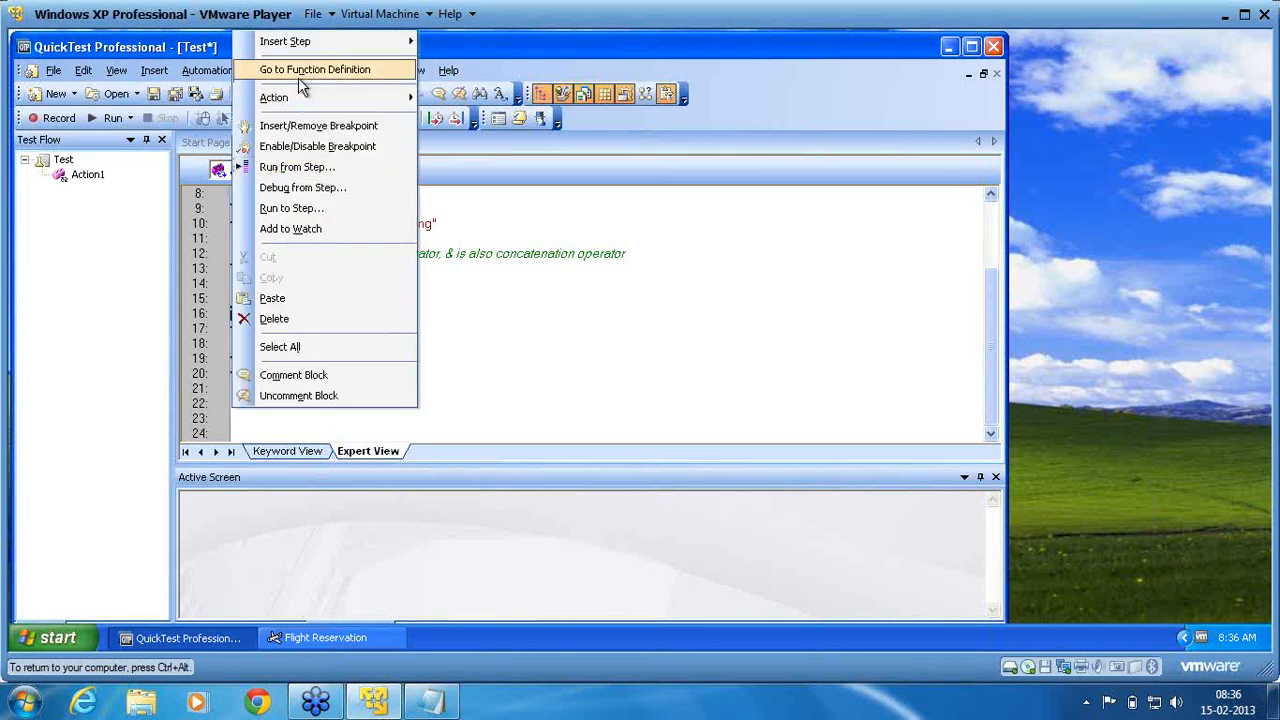
mouse_move(313, 167)
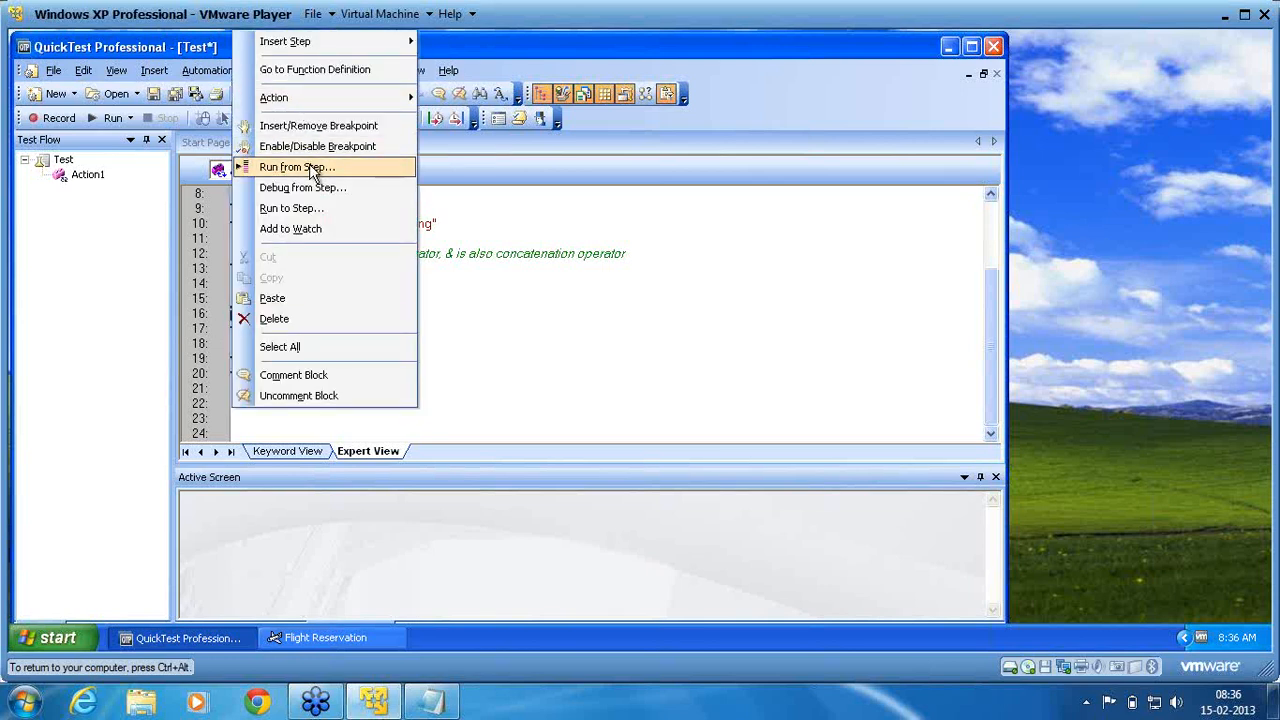
Run the test from the current step with the temporary run results folder
left_click(296, 167)
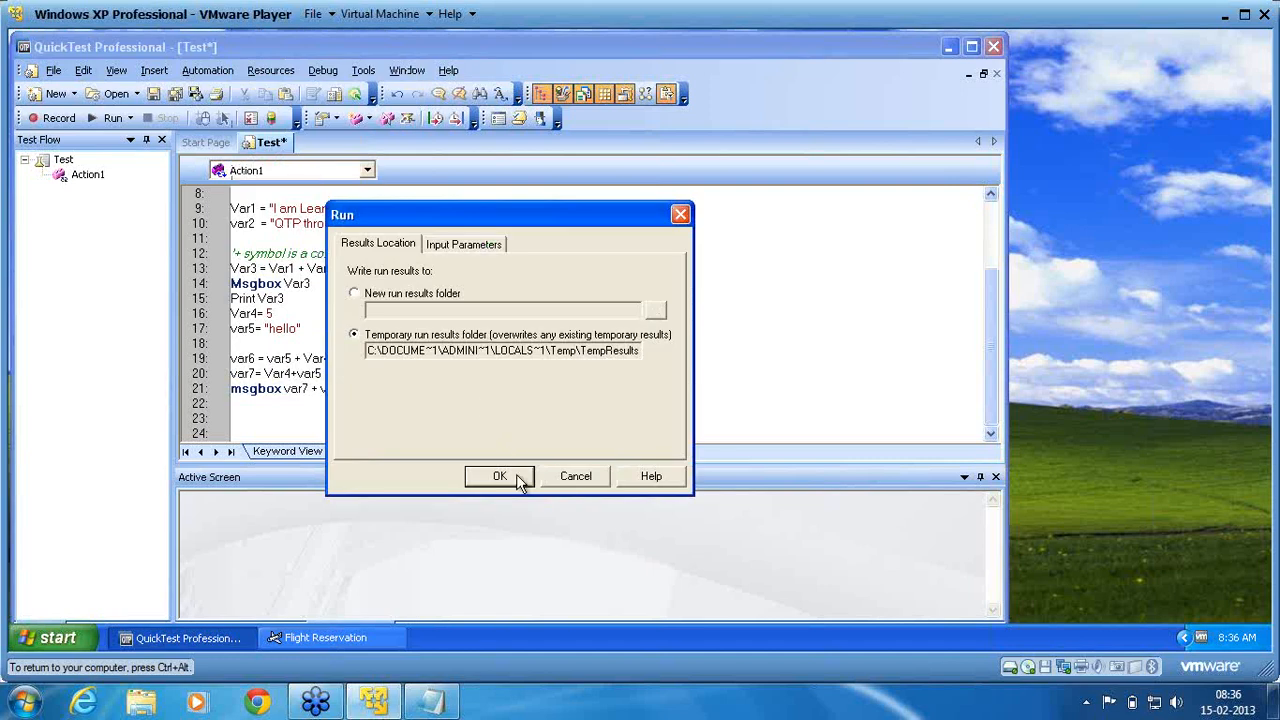
left_click(499, 475)
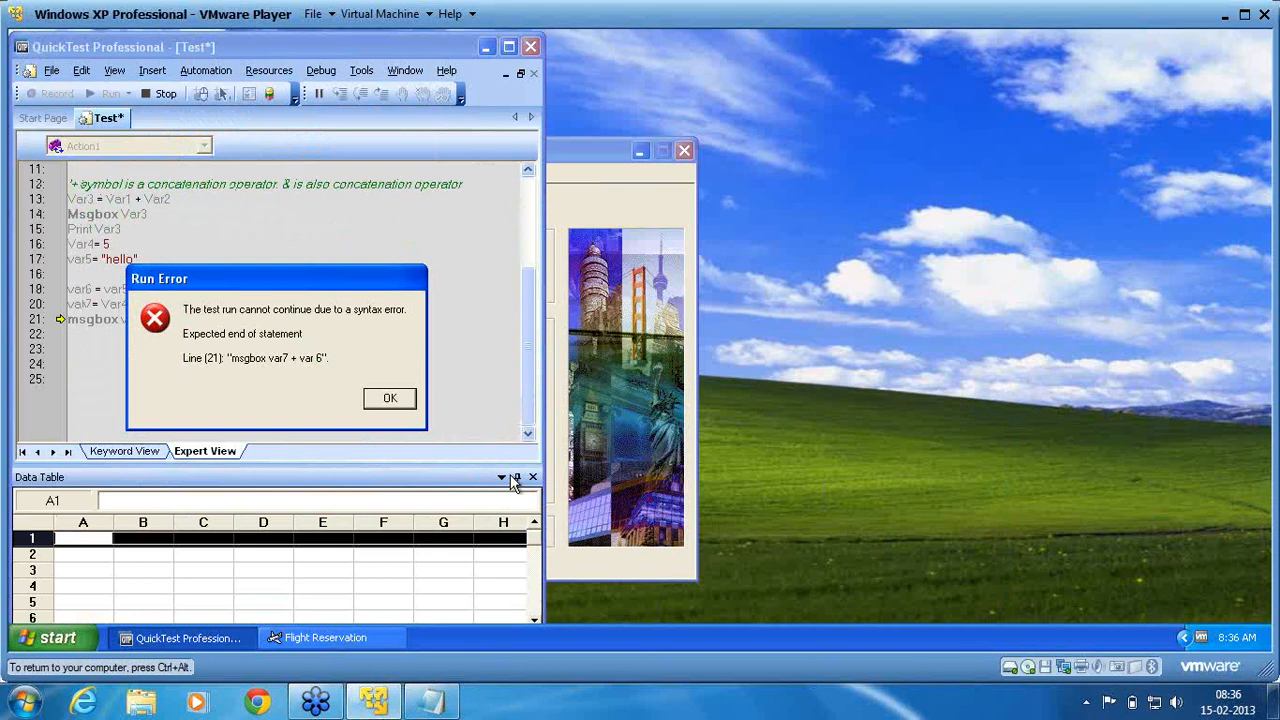
mouse_move(290, 378)
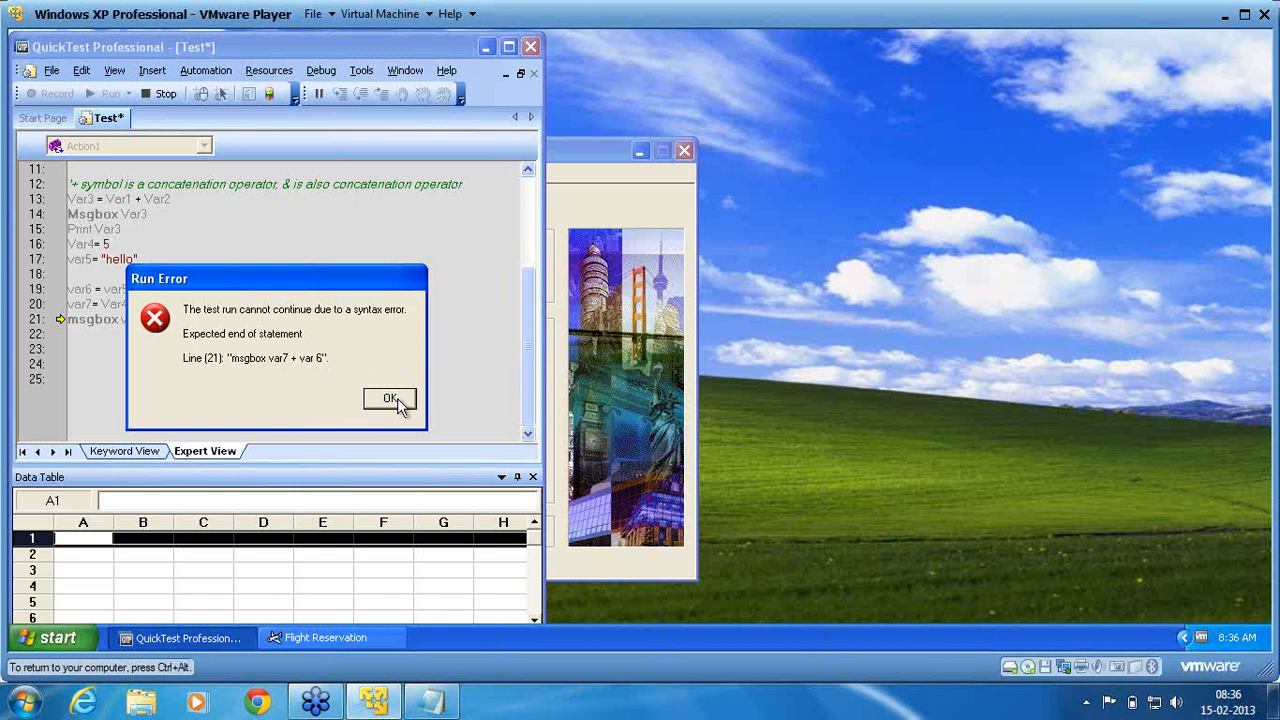
Dismiss the Run Error about the line 21 syntax error
left_click(390, 398)
type("msgbox v")
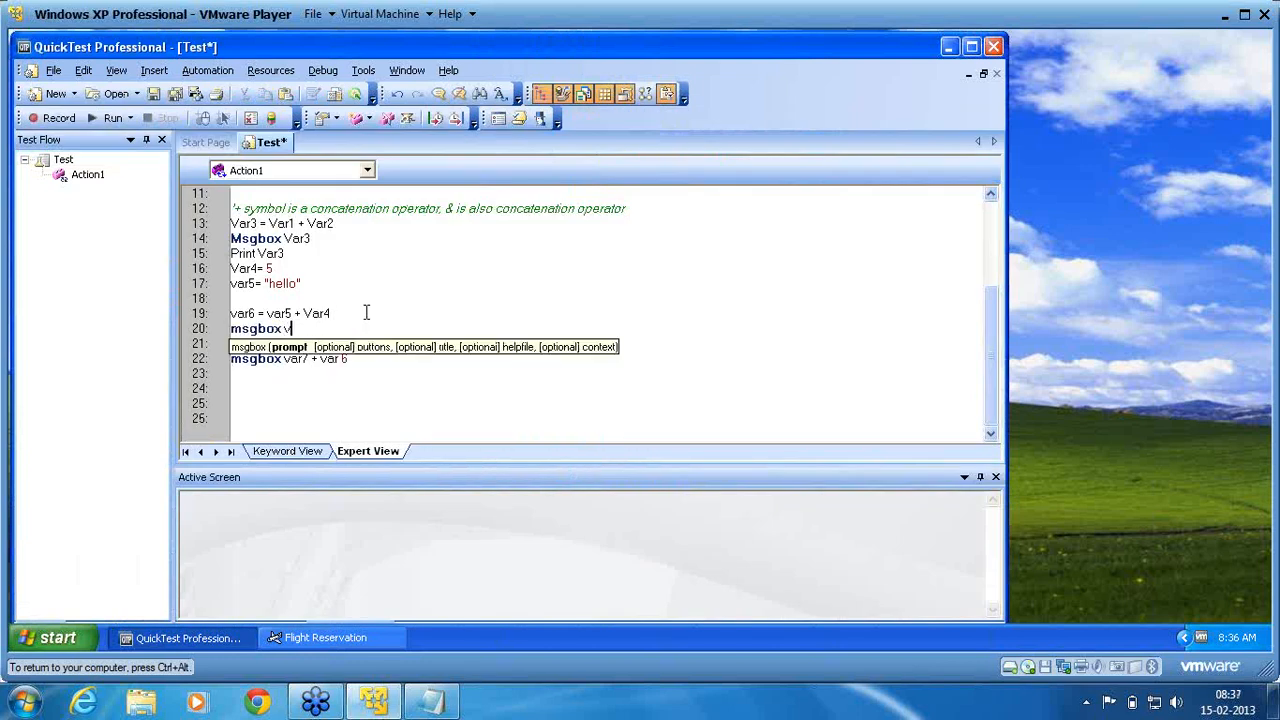
Type msgbox var6, var7= Var4+var5, and begin a new msgbox var line
type("ar6")
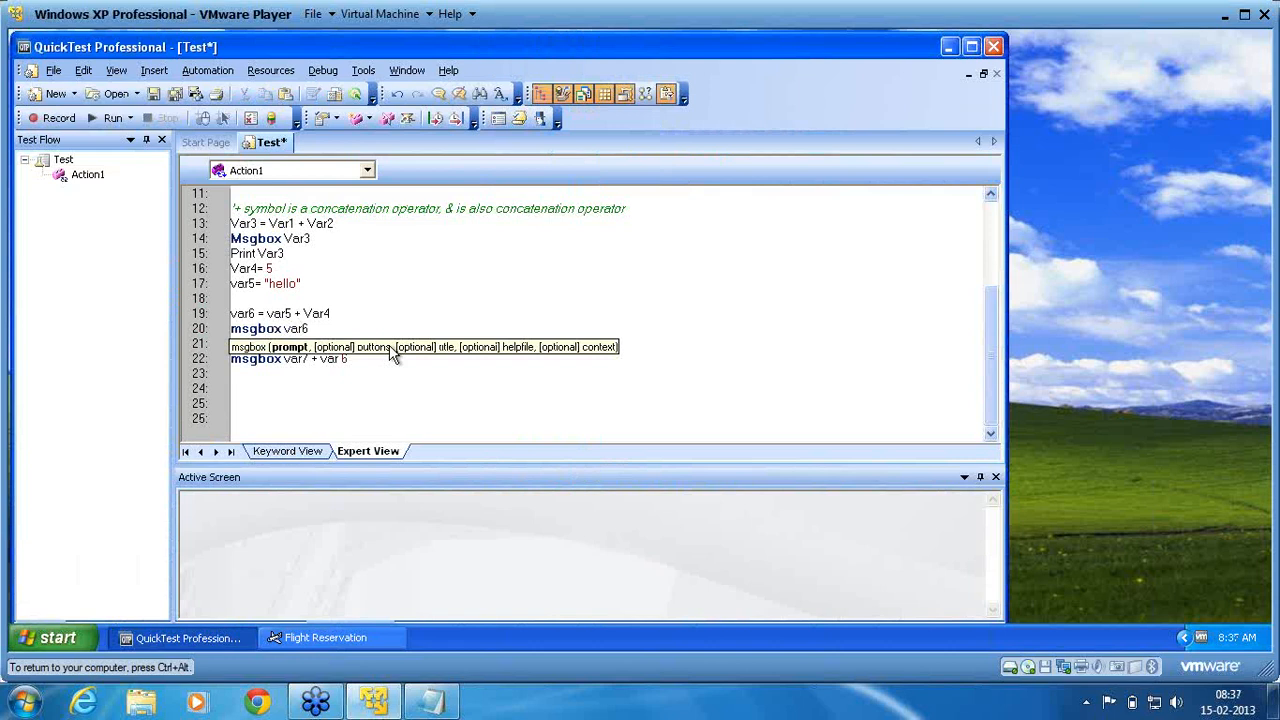
type("var7= Var4+var5")
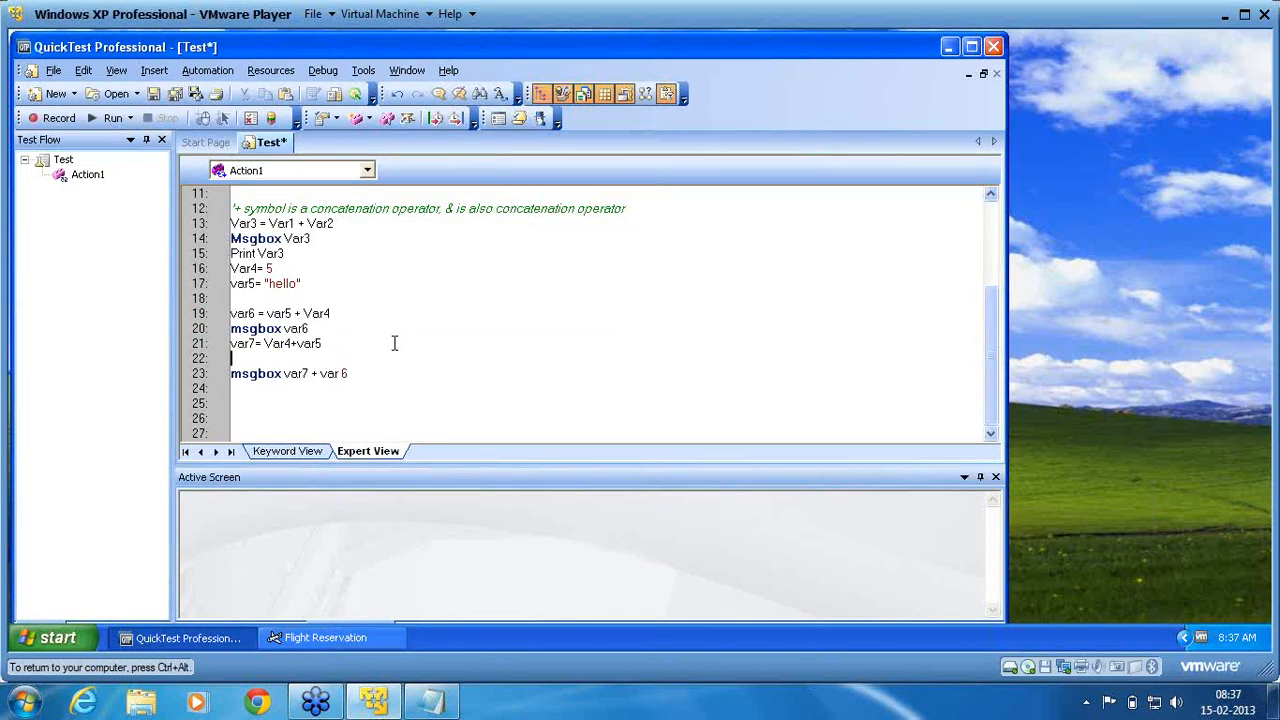
type("msgbox v")
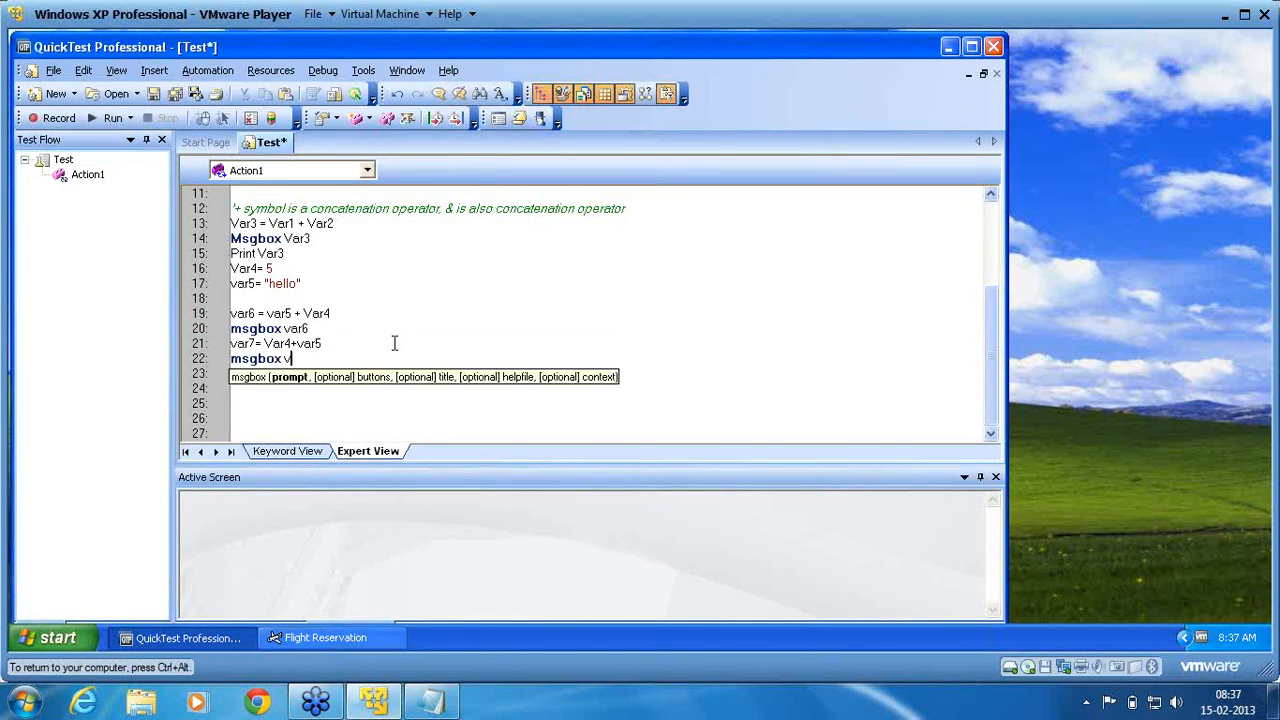
type("ar")
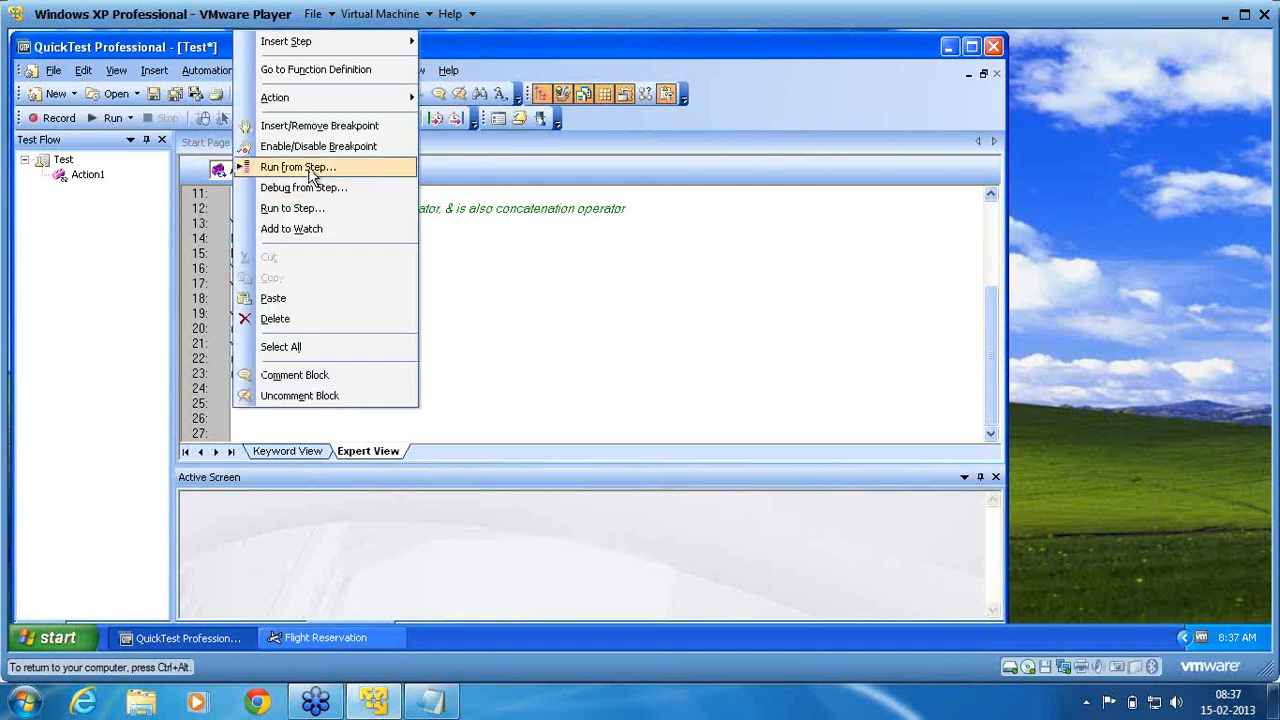
Rerun from step, dismiss the line 23 syntax error, and retype it as var6
left_click(297, 167)
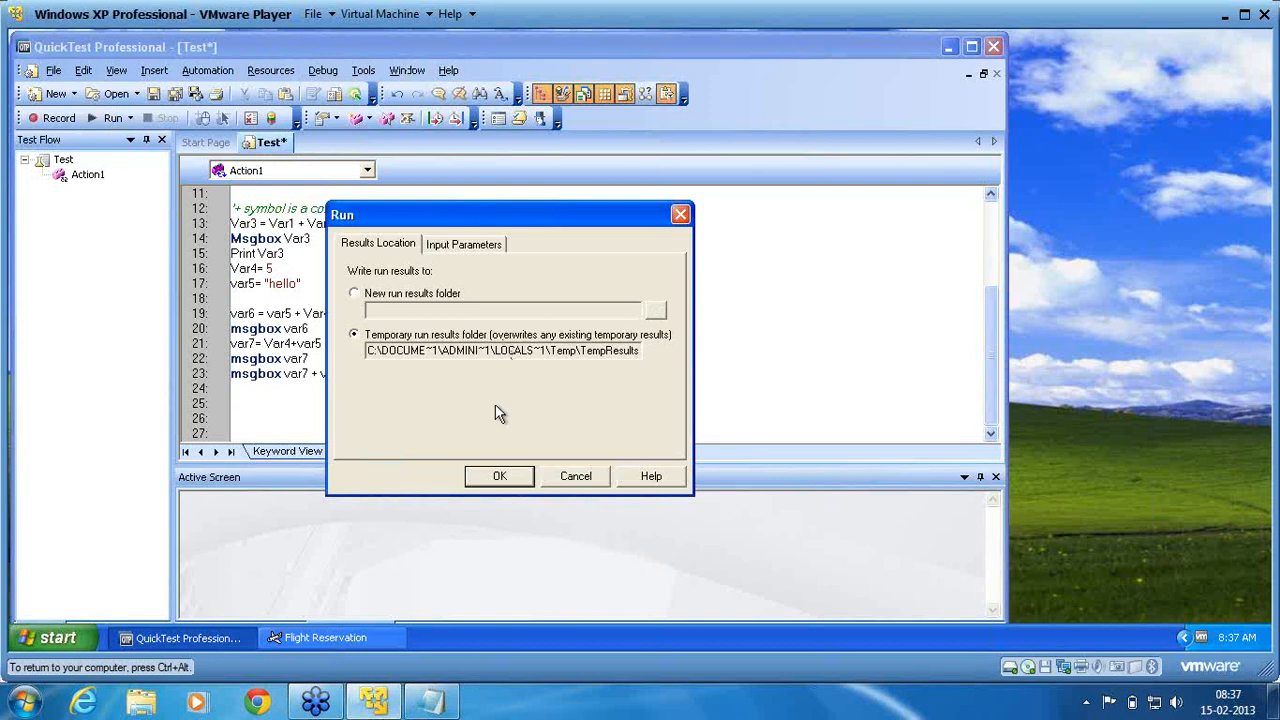
left_click(499, 475)
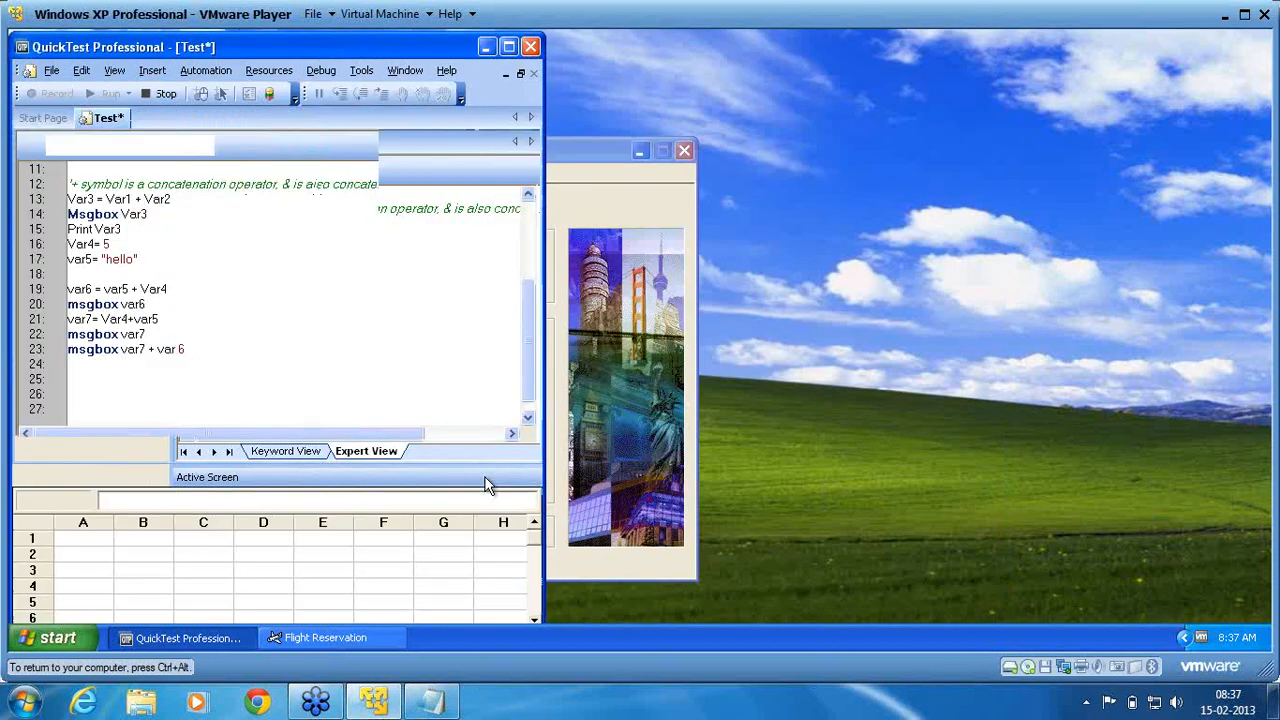
left_click(110, 93)
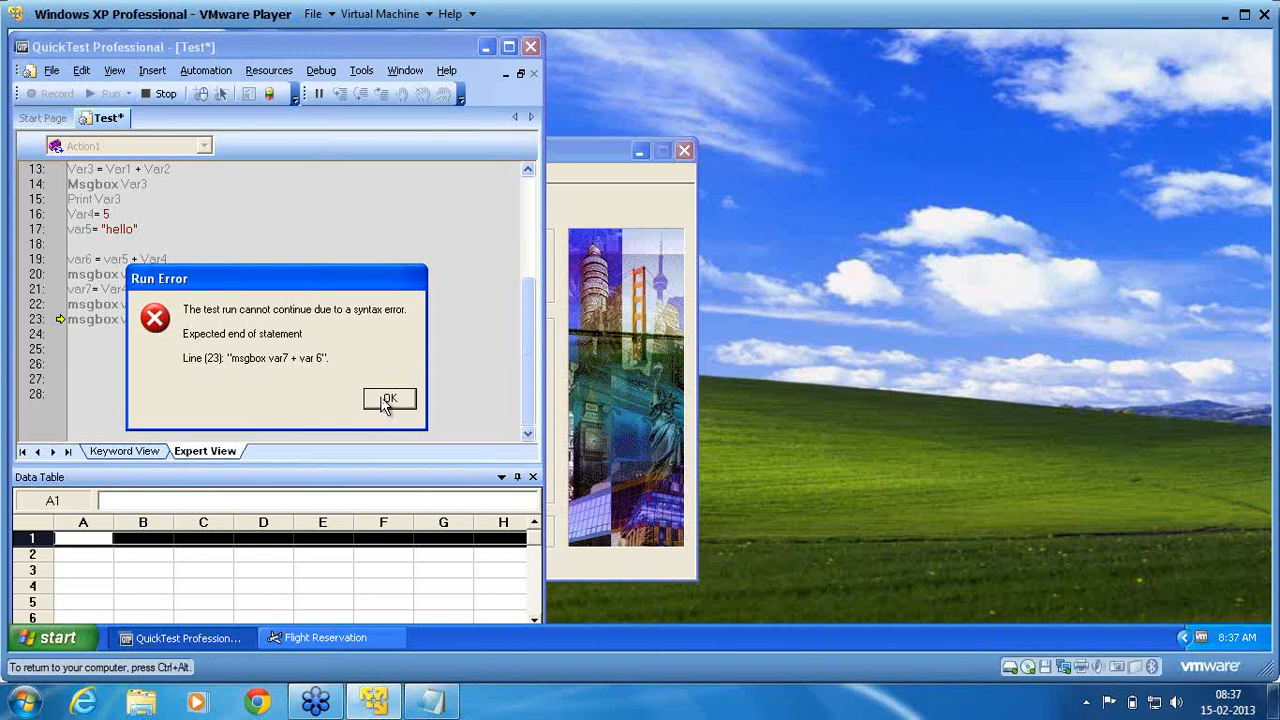
left_click(389, 398)
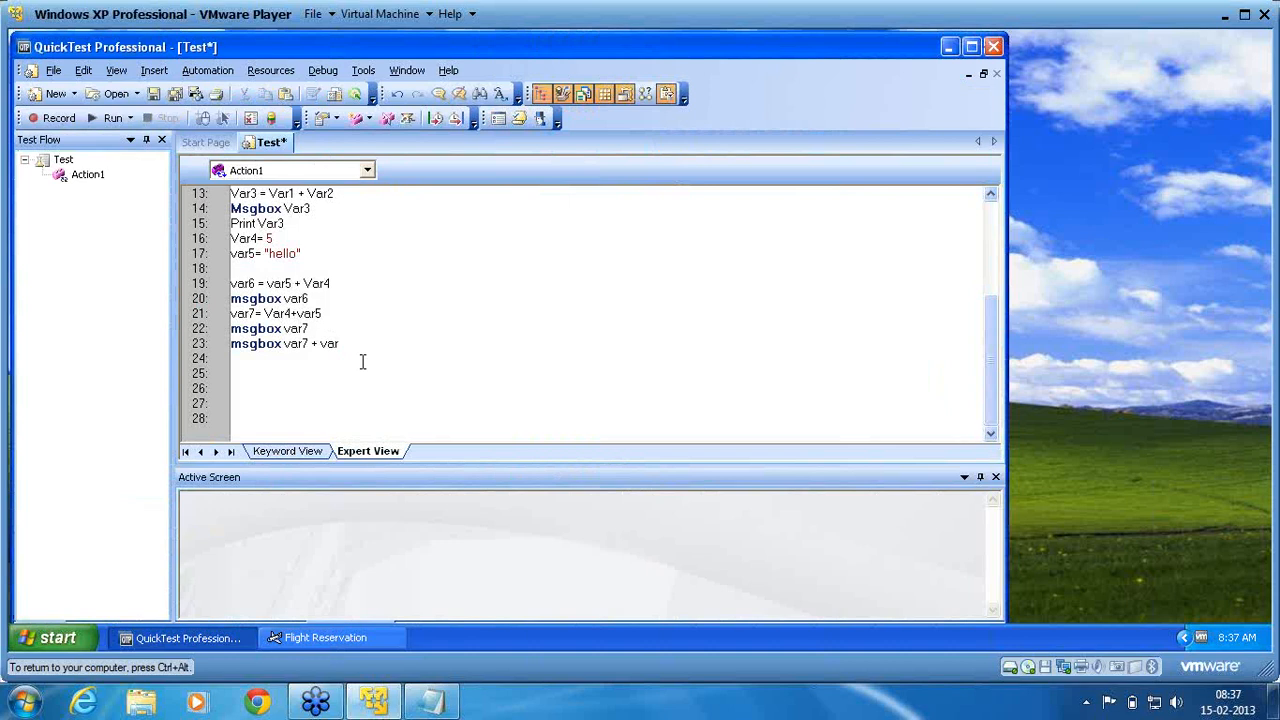
type("6")
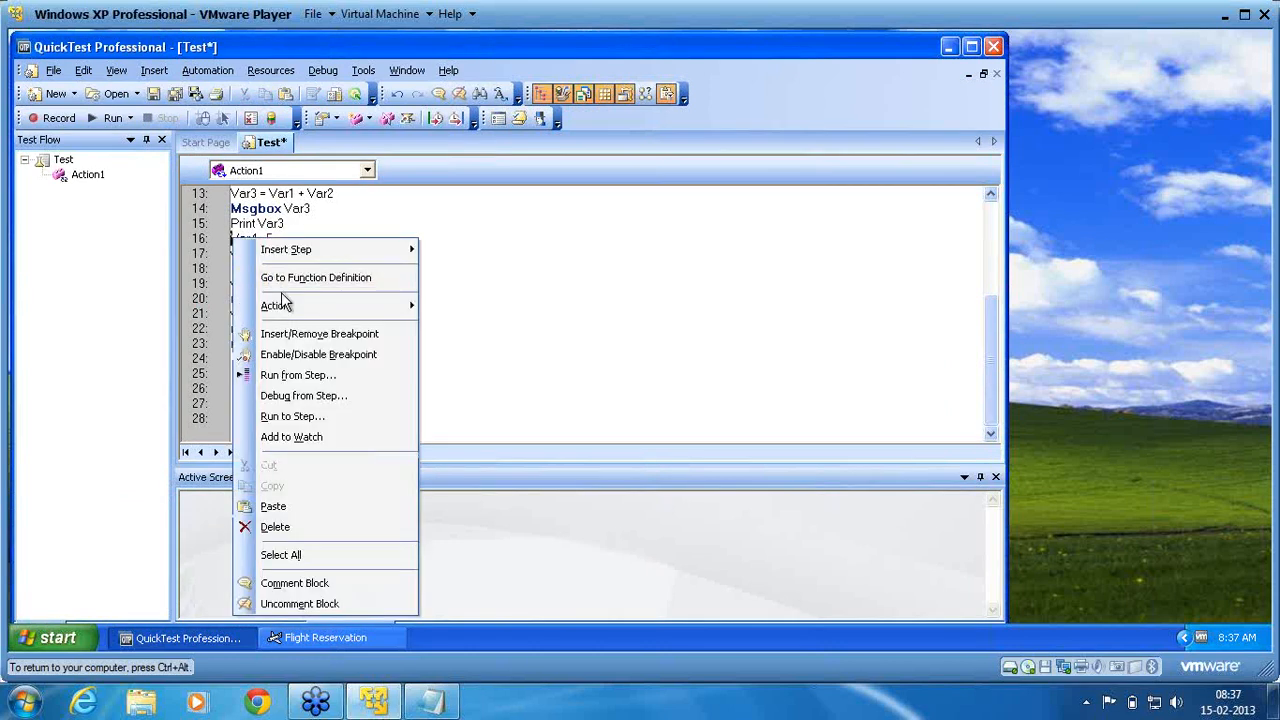
Run the test from step with temporary results until it hits the line 19 type mismatch
left_click(113, 117)
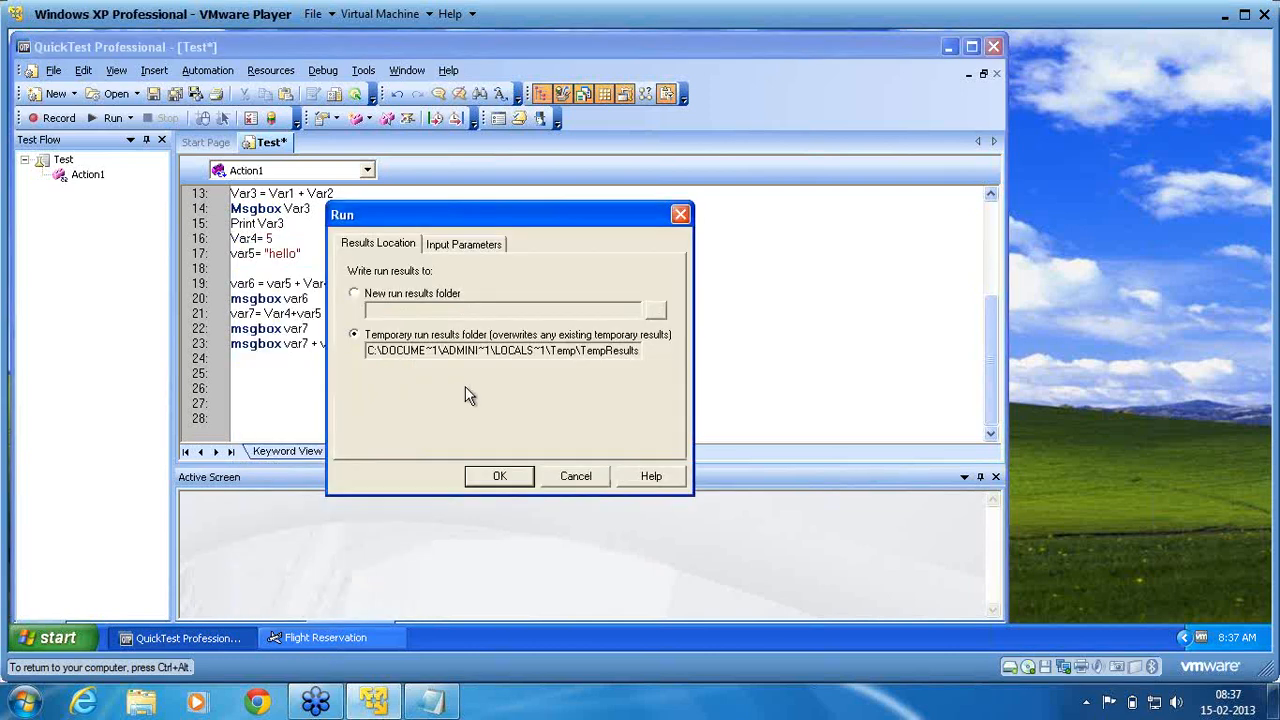
left_click(499, 475)
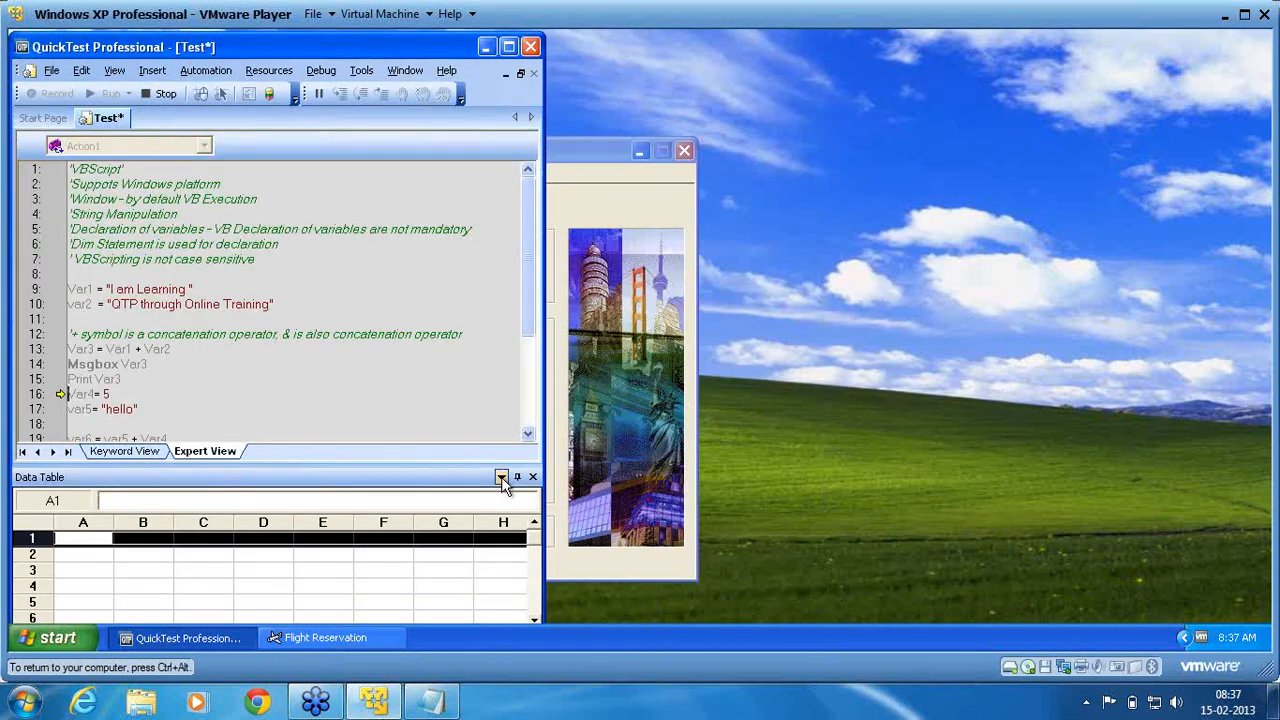
scroll("down", 3)
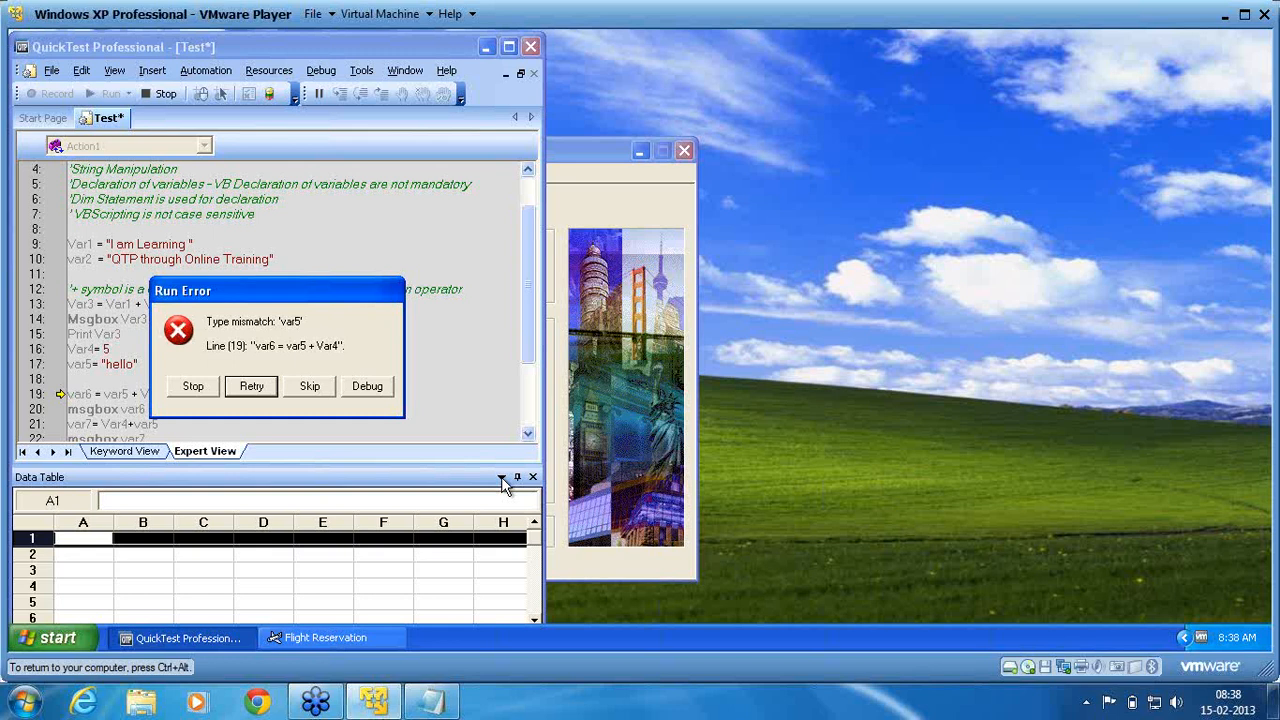
mouse_move(630, 468)
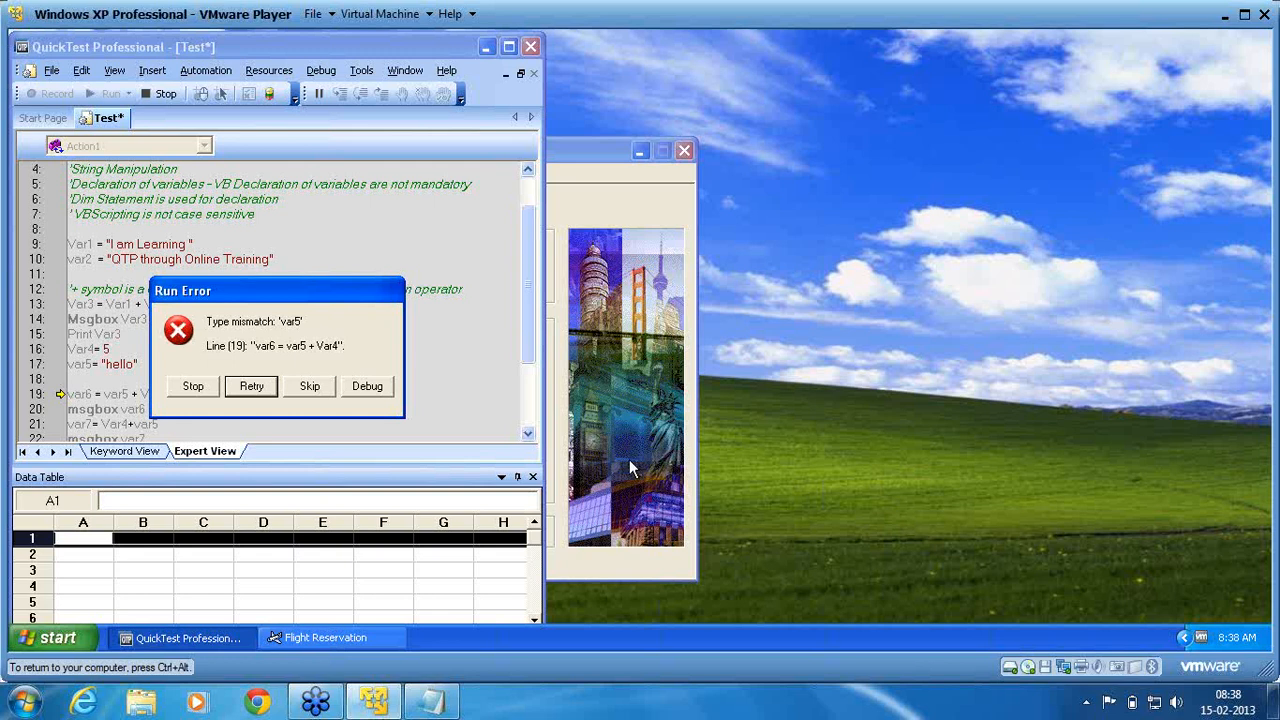
mouse_move(342, 408)
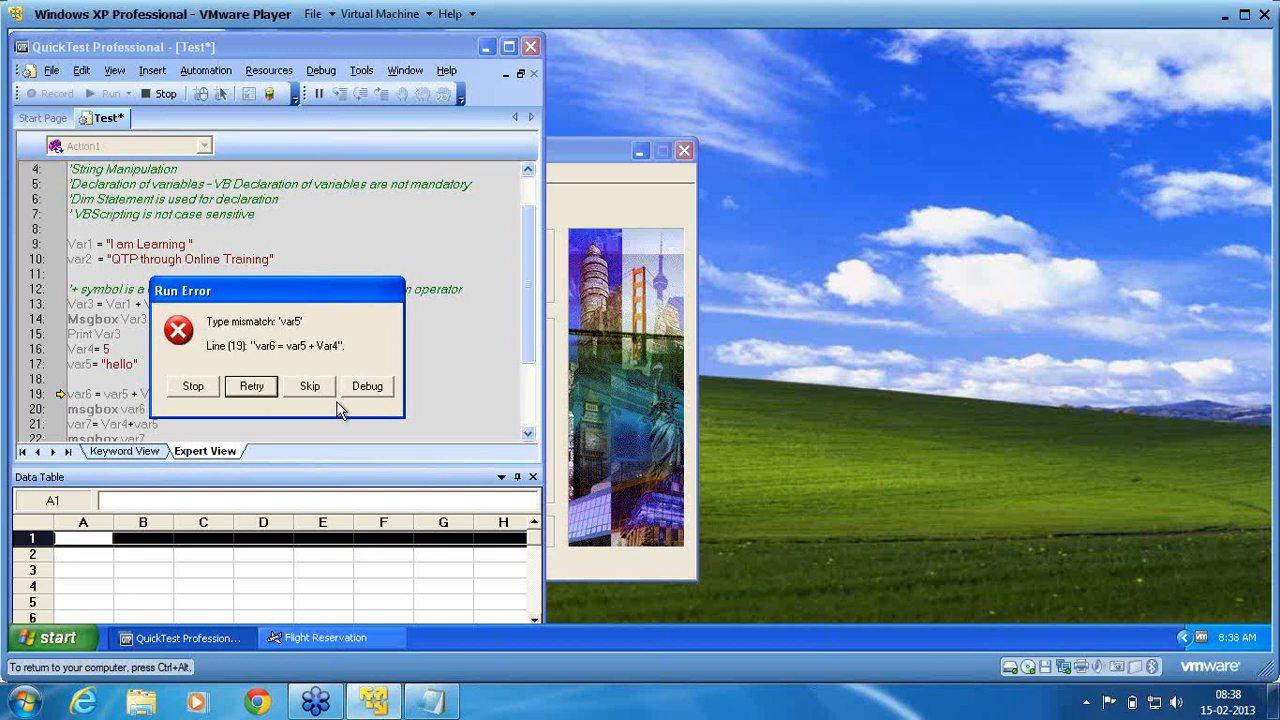
Skip the line 19 error, close the blank message box, then stop at line 21's error
left_click(309, 386)
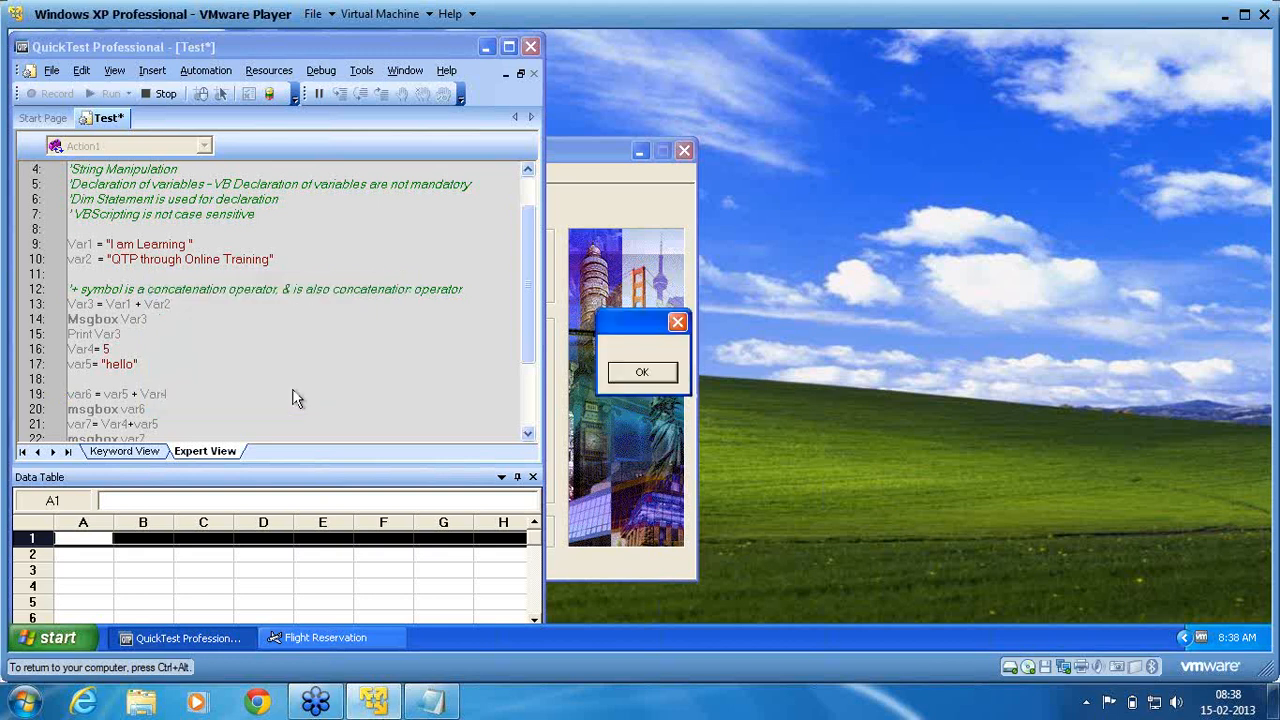
mouse_move(627, 390)
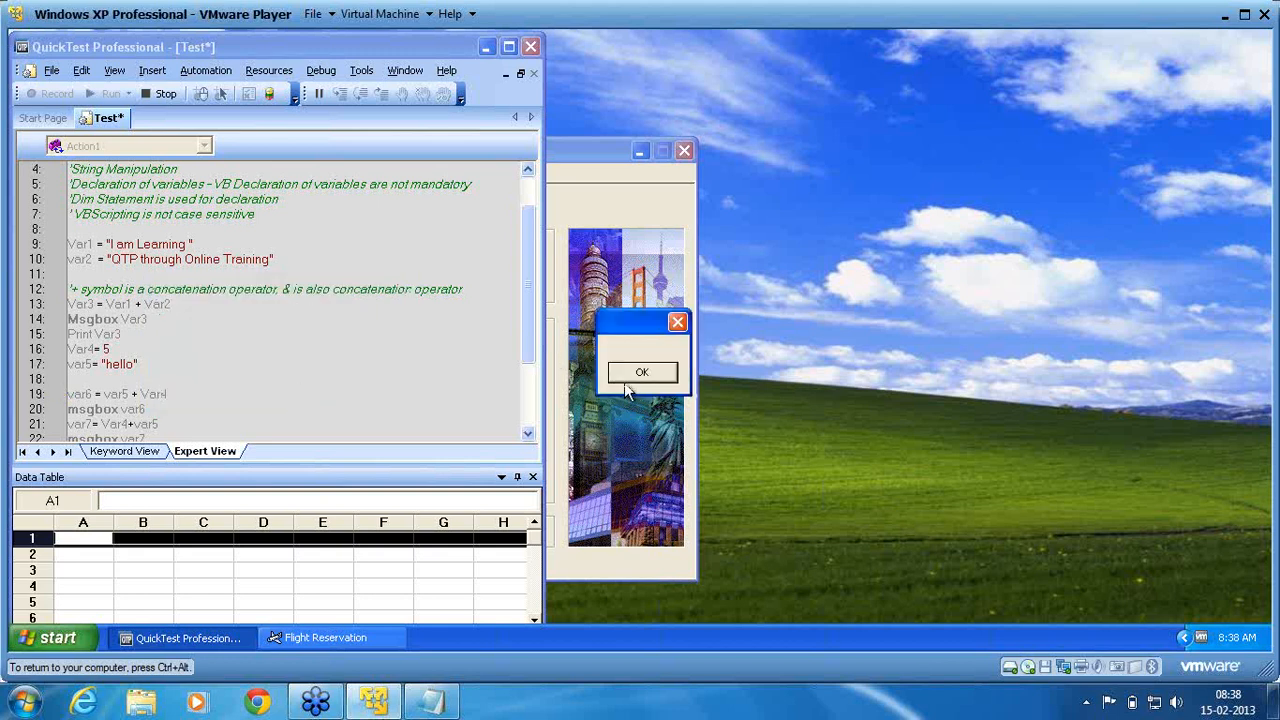
left_click(641, 372)
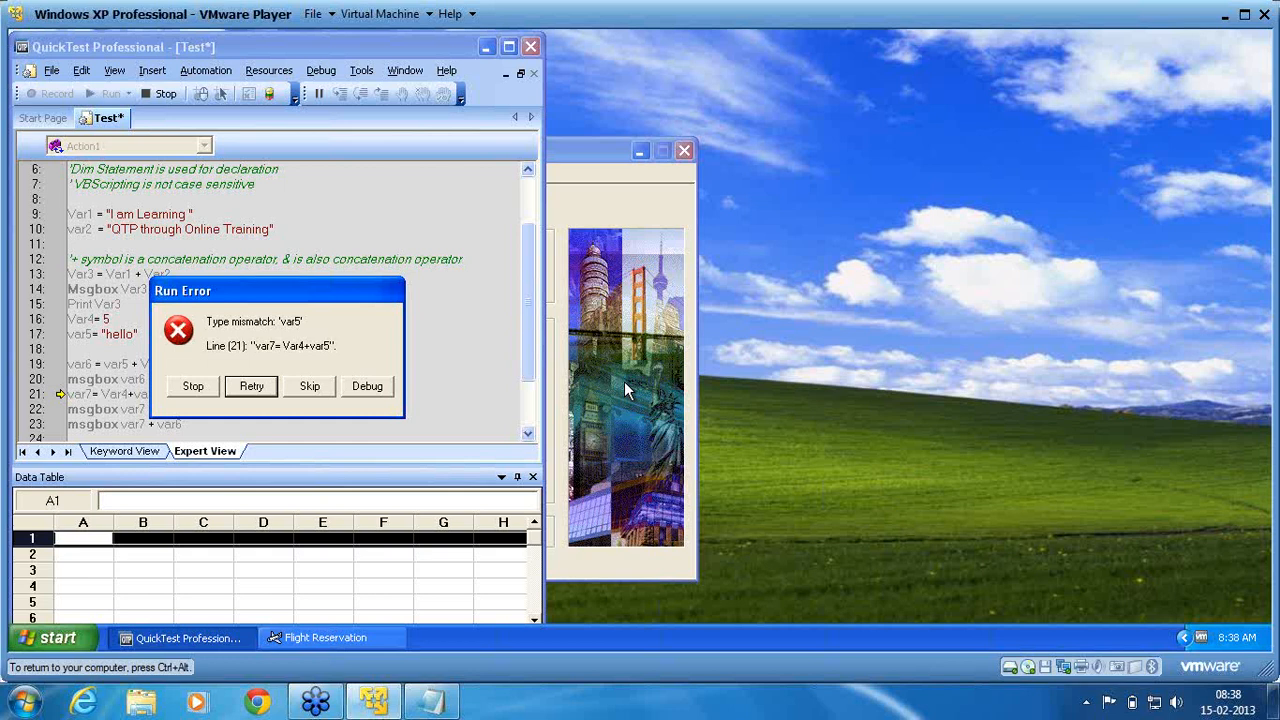
mouse_move(380, 327)
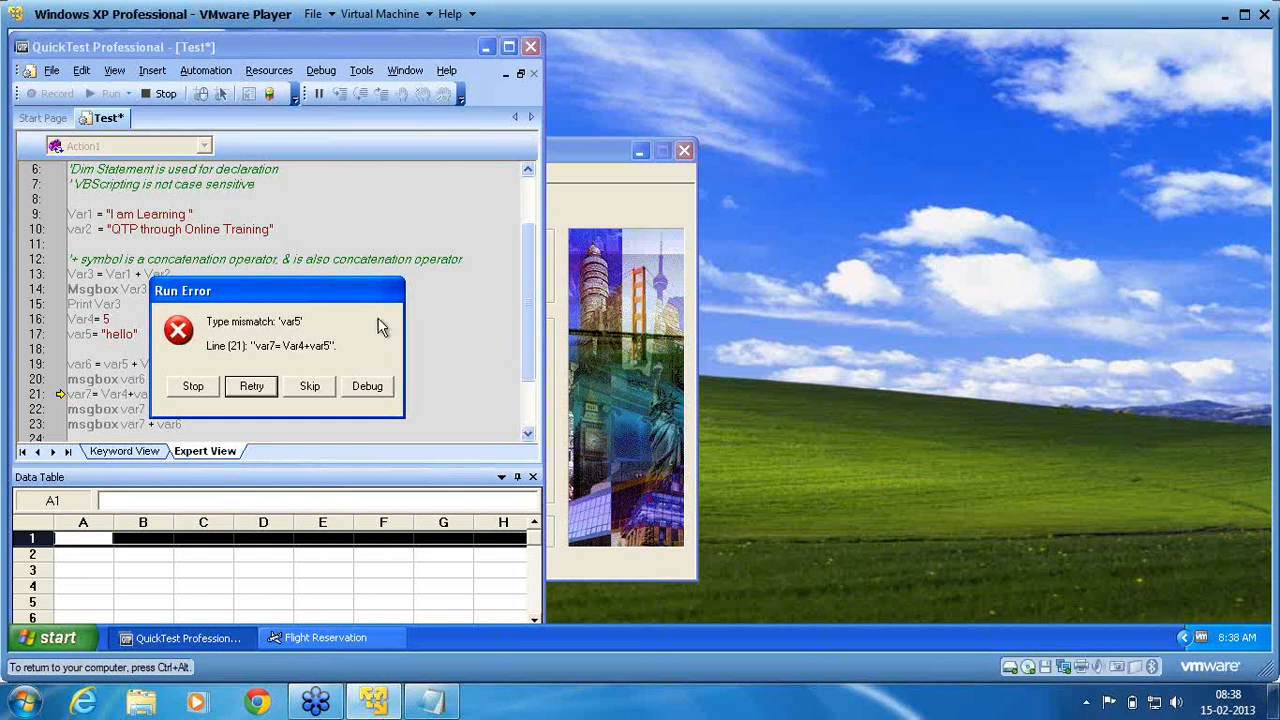
left_click(192, 386)
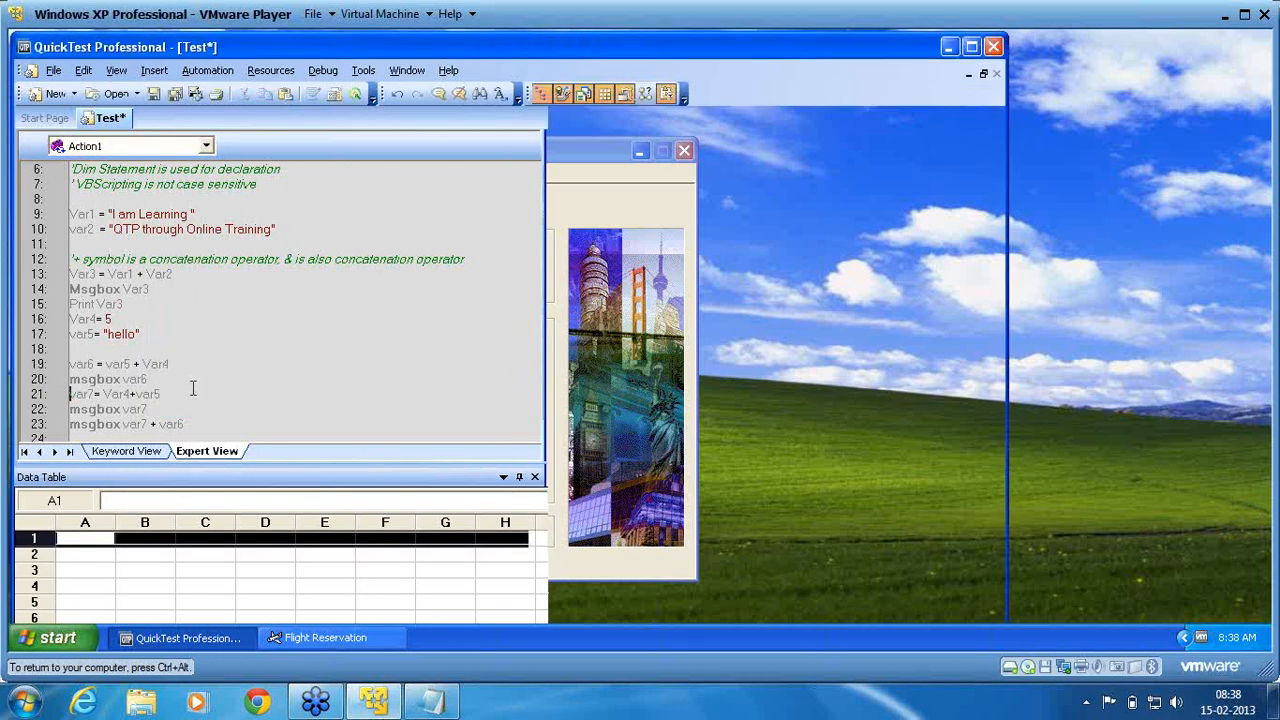
Return to the script and replace the plus sign with & to concatenate
left_click(971, 46)
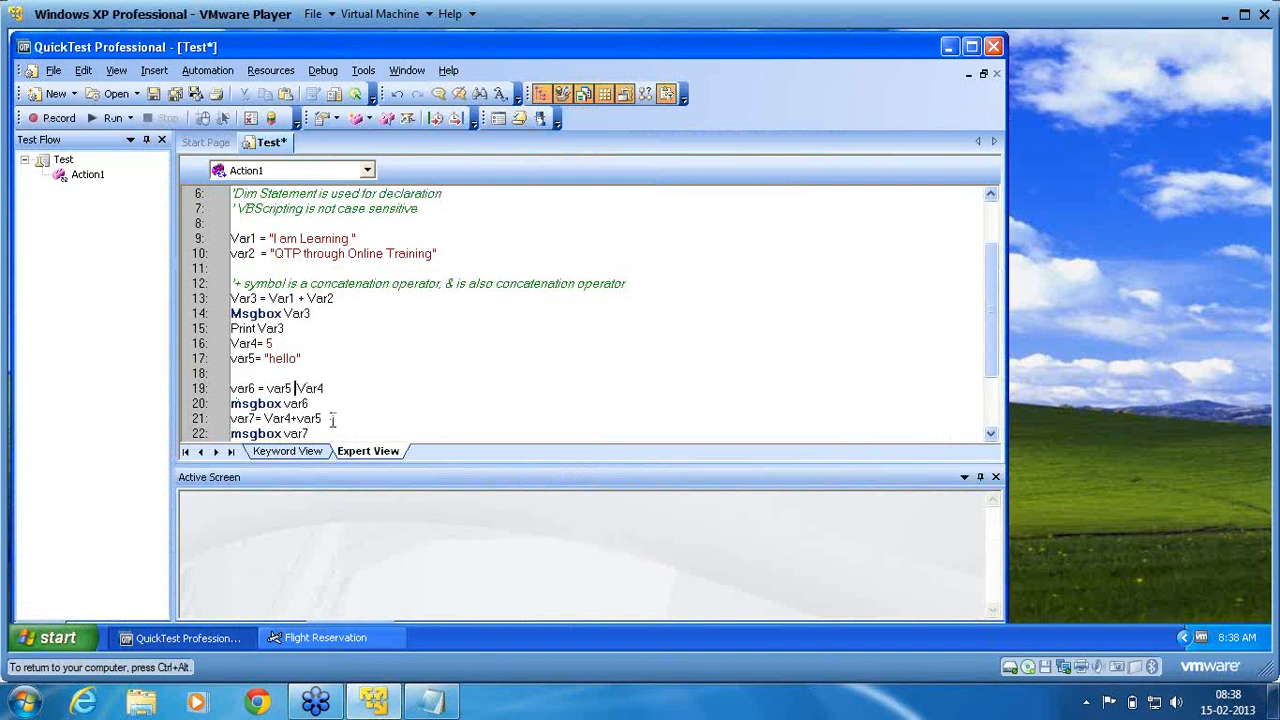
type("&")
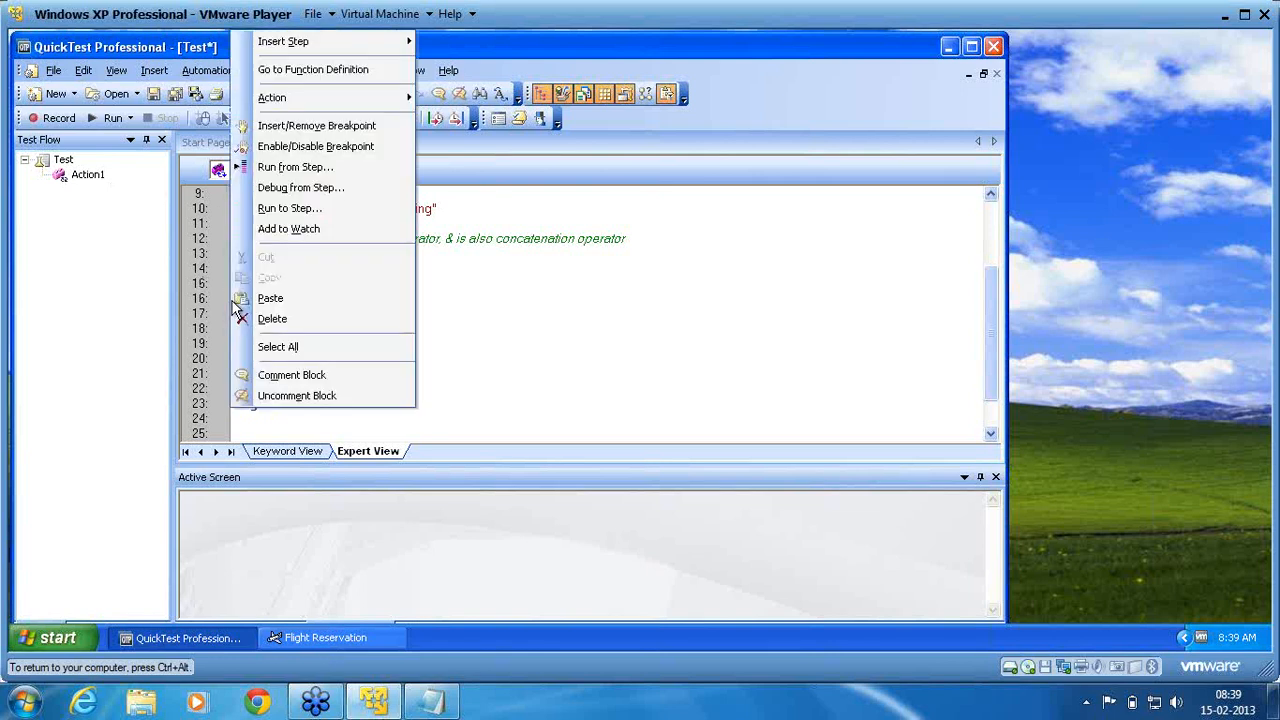
mouse_move(295, 166)
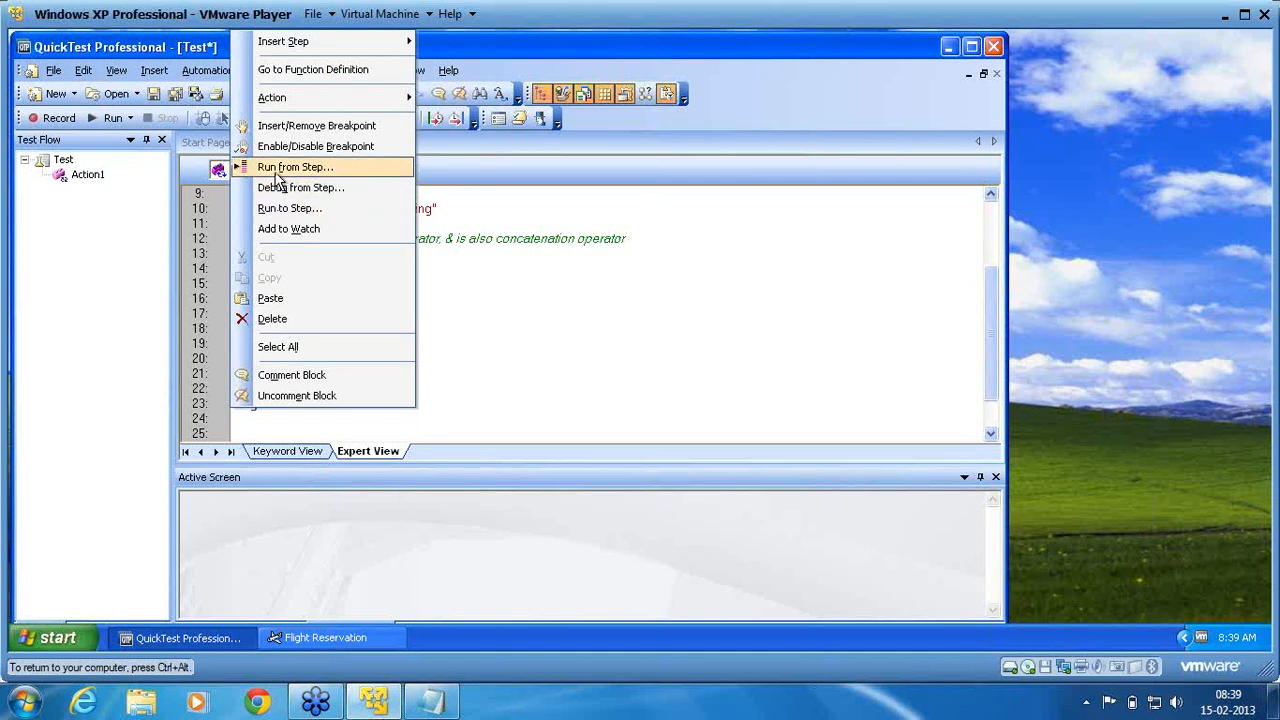
Rerun from step with temporary results, reaching the message box showing 5hello
left_click(294, 167)
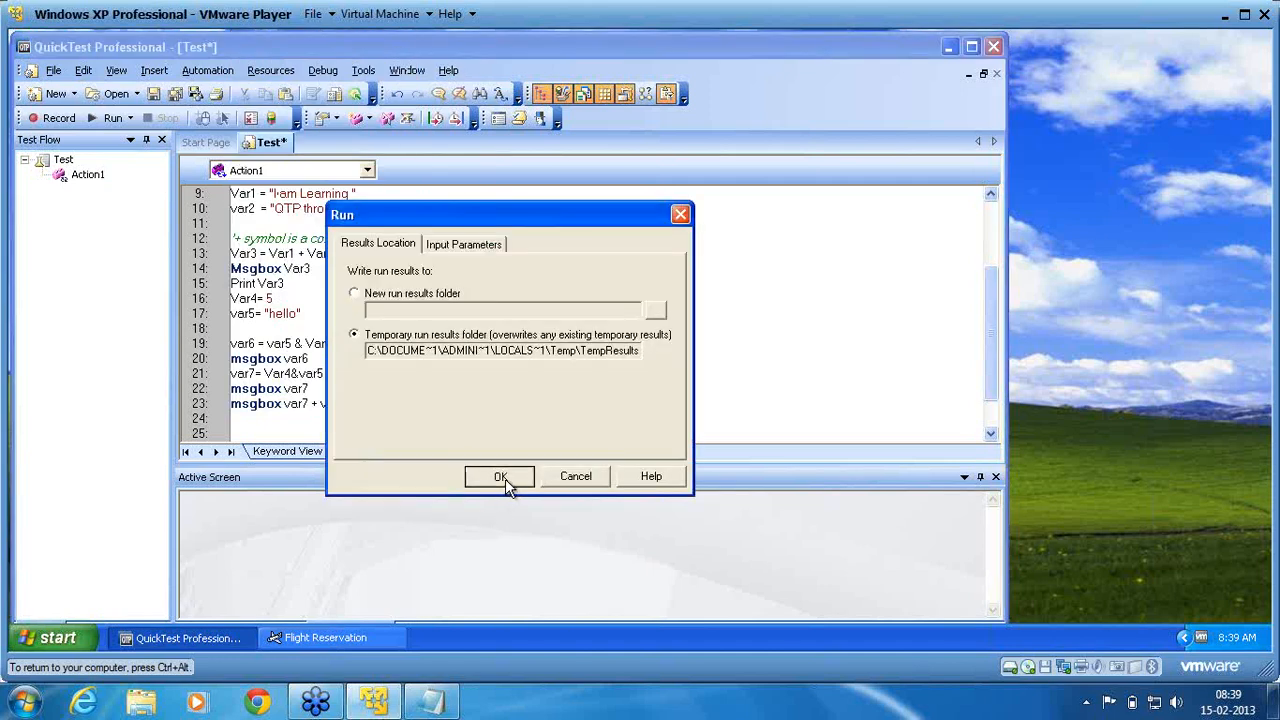
left_click(500, 476)
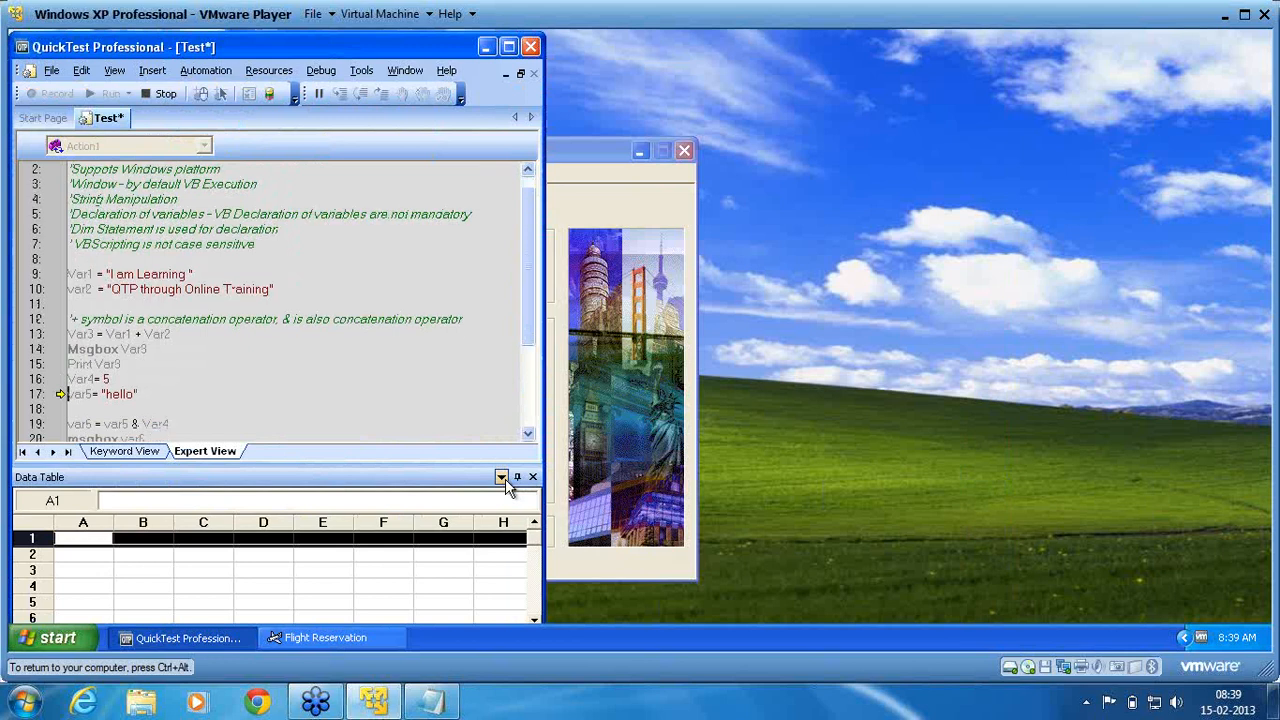
scroll("down", 3)
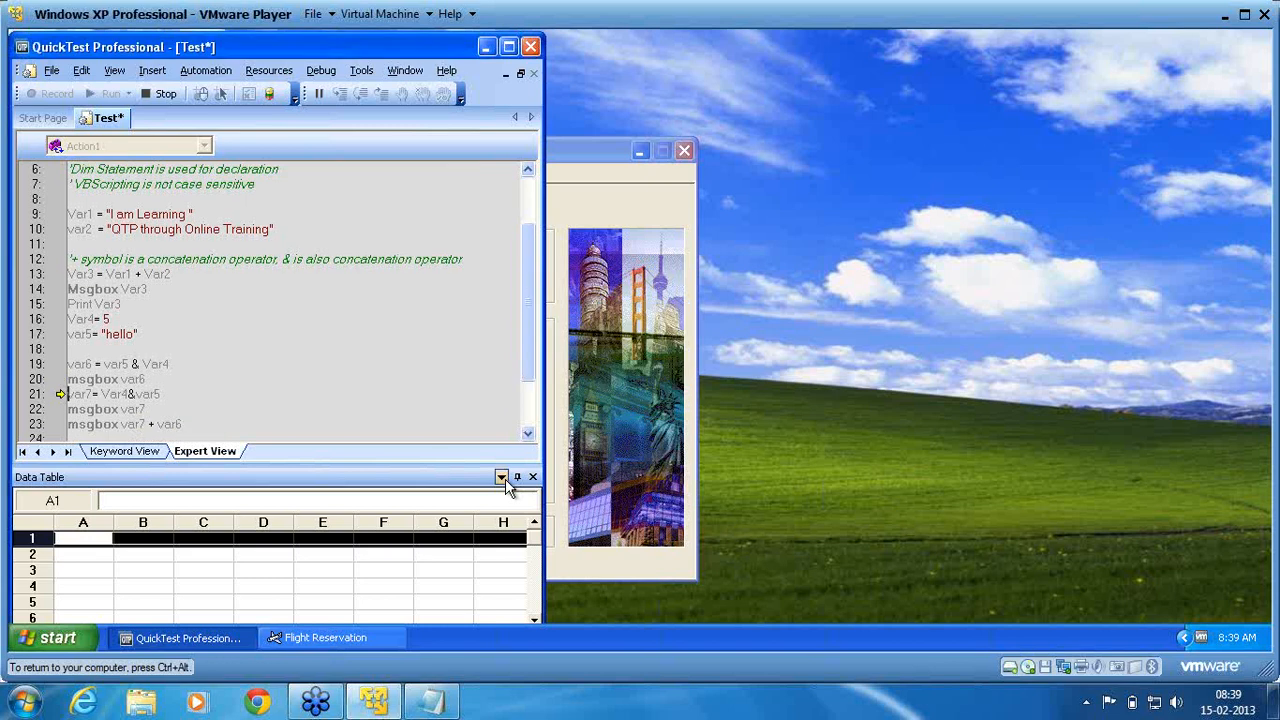
scroll("down", 3)
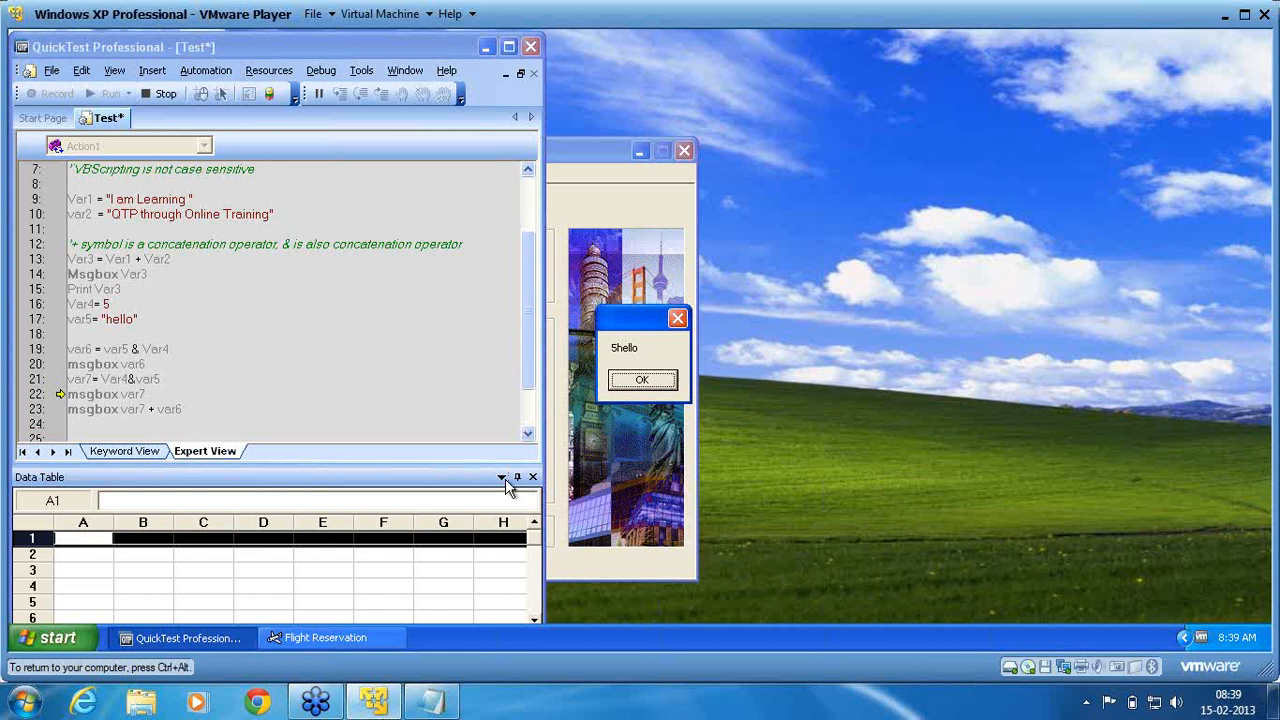
Dismiss the var7 message box so the run shows var7 and var6 joined as '5hellohello5'
left_click(641, 380)
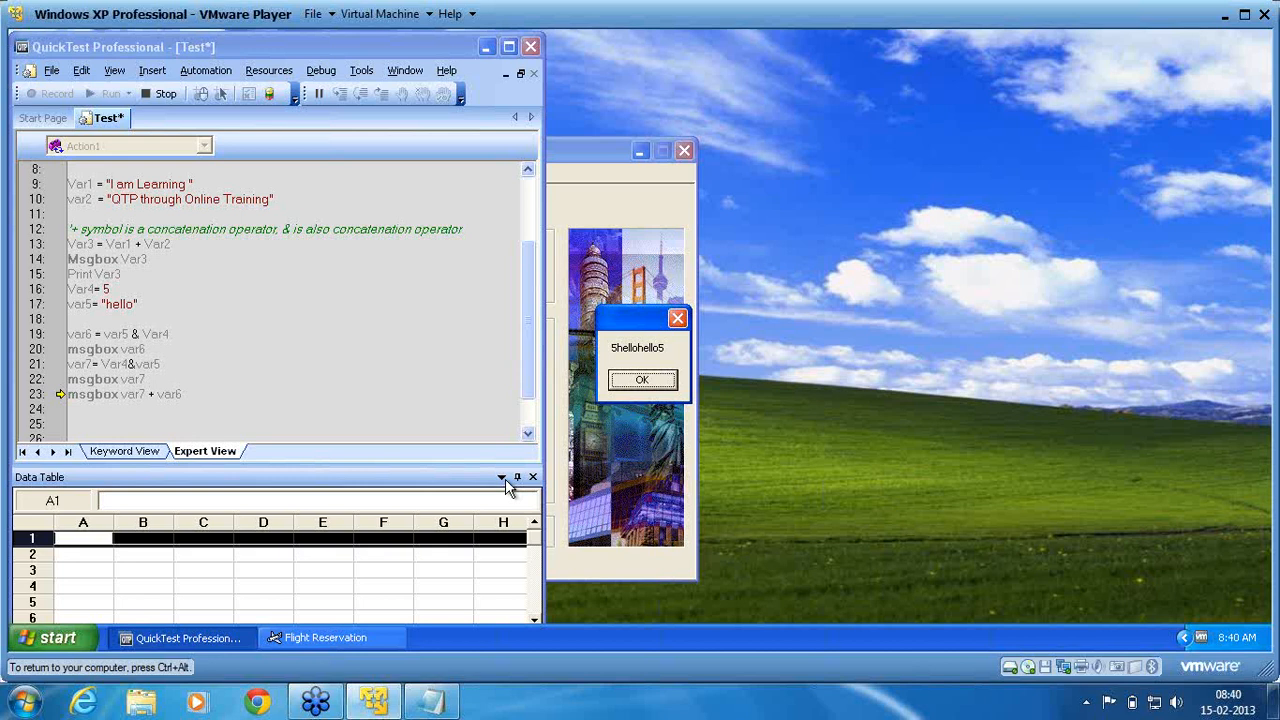
mouse_move(625, 432)
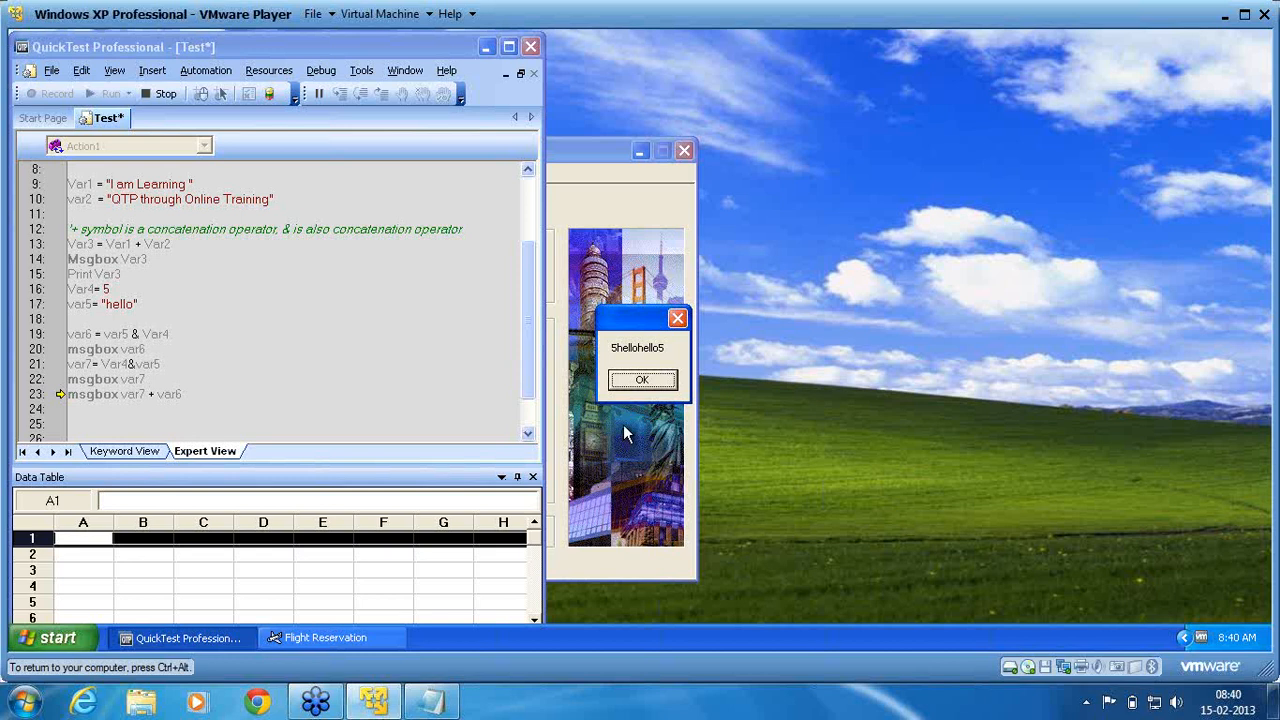